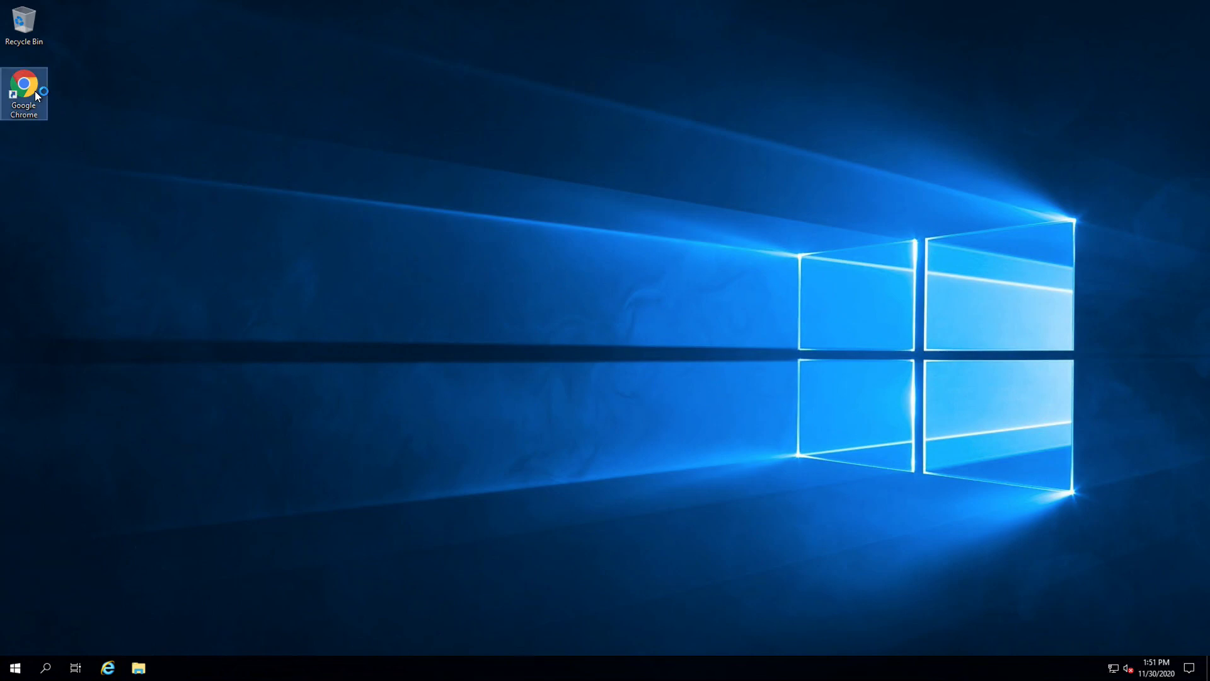
Launch Chrome maximized and search Google for 'powershell 7'
double_click(24, 83)
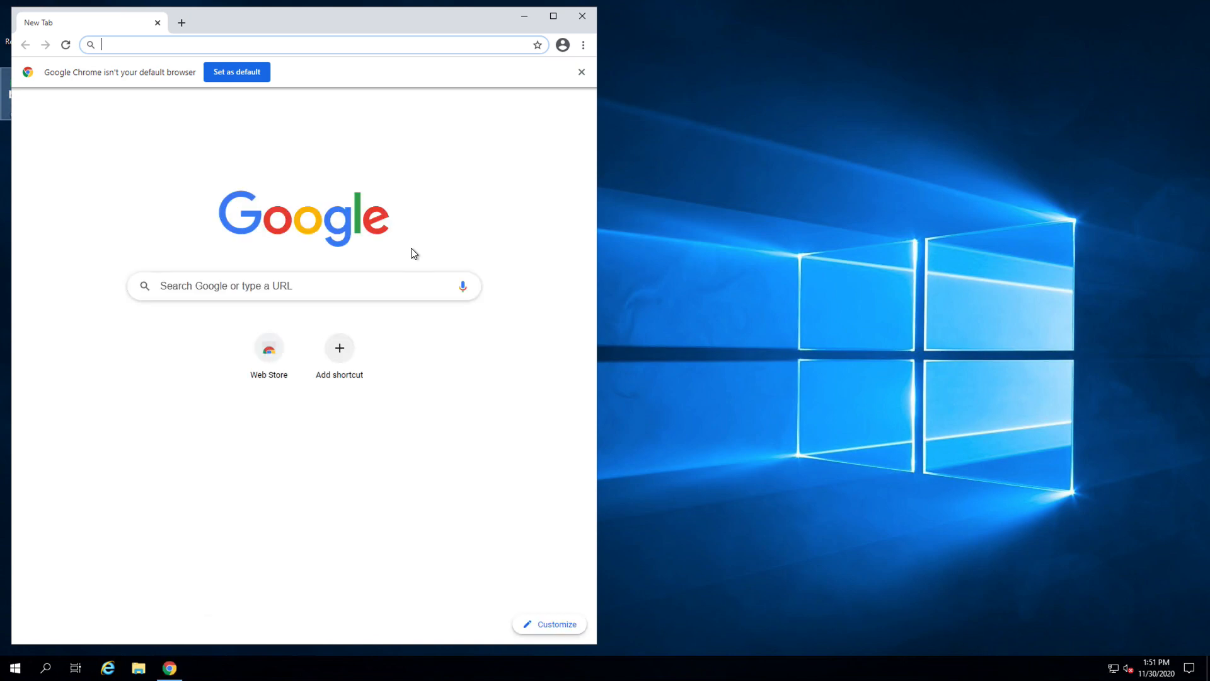
left_click(581, 71)
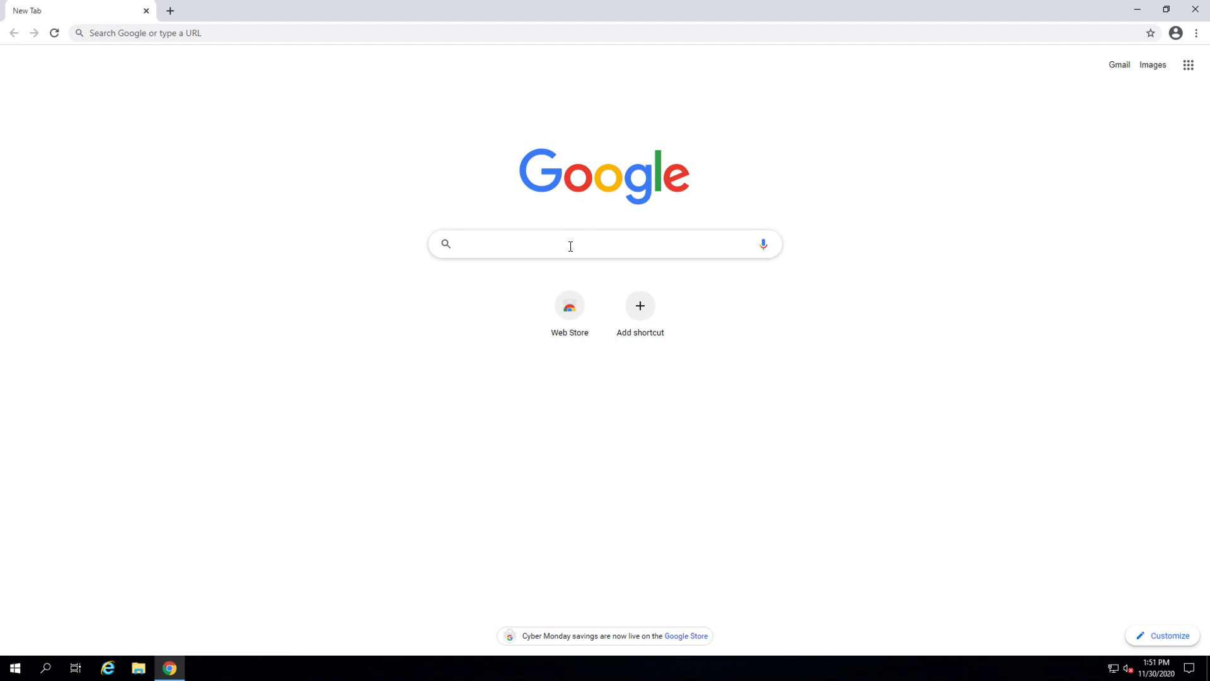
type("powershell 7")
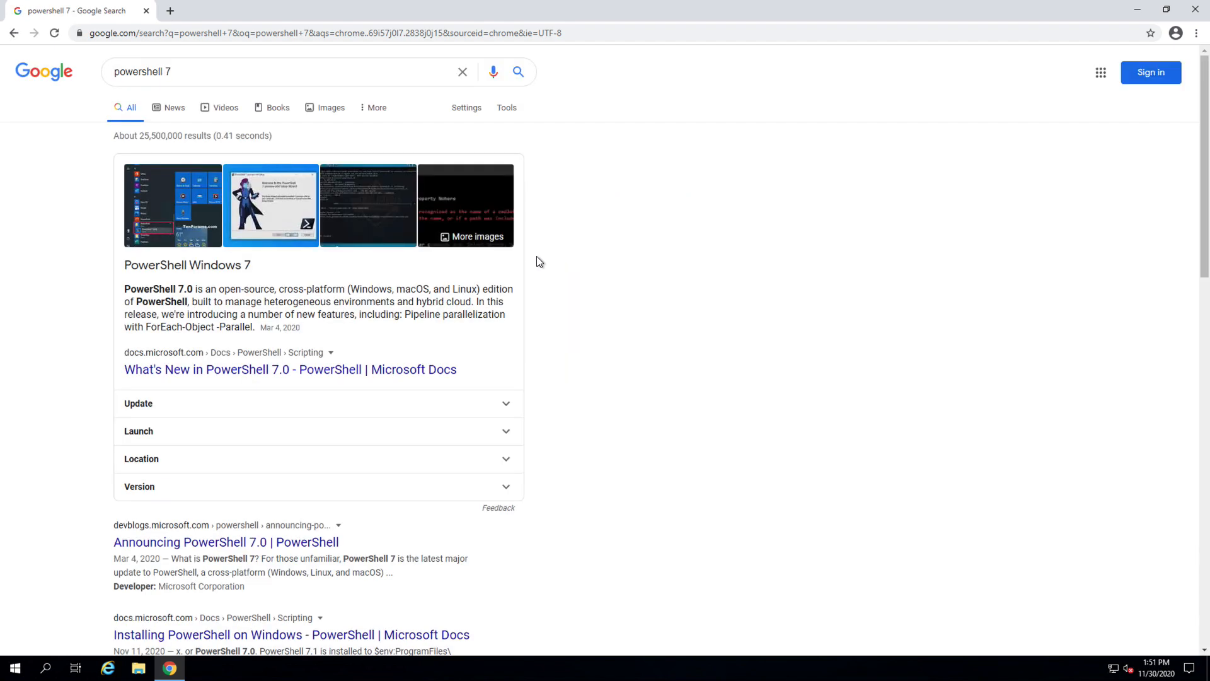
mouse_move(255, 538)
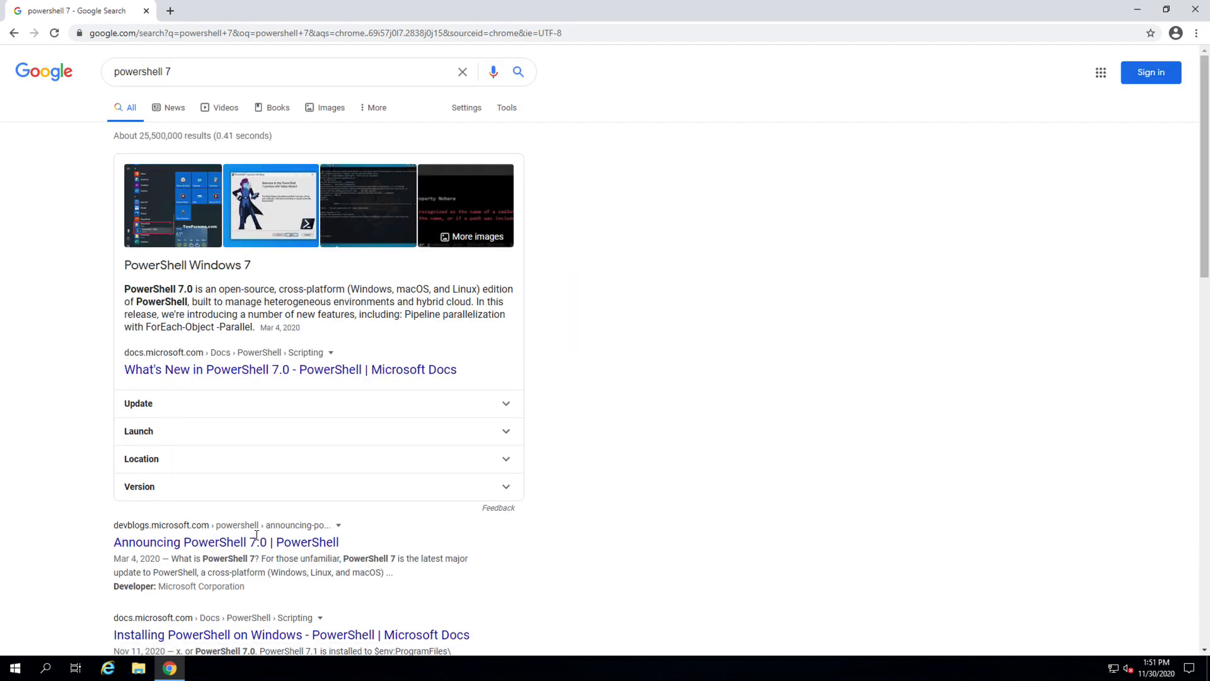
From the Microsoft Docs result, reach the GitHub v7.1.0 release and scroll to its Assets list
left_click(288, 369)
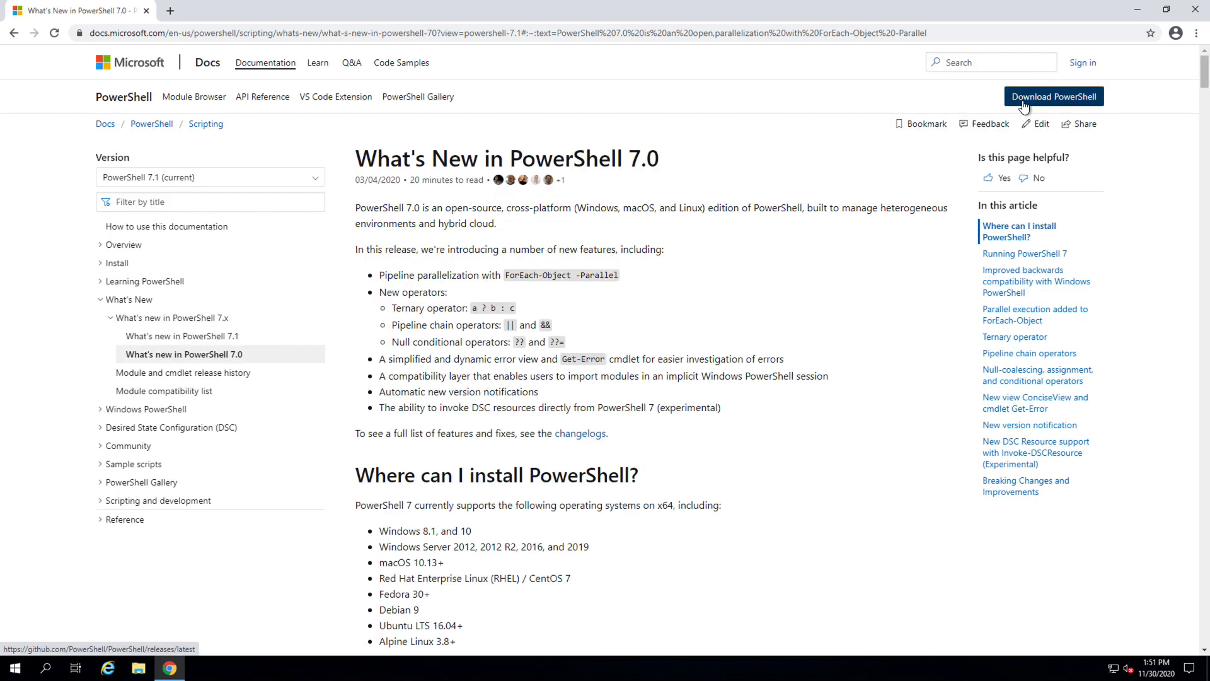
left_click(1054, 96)
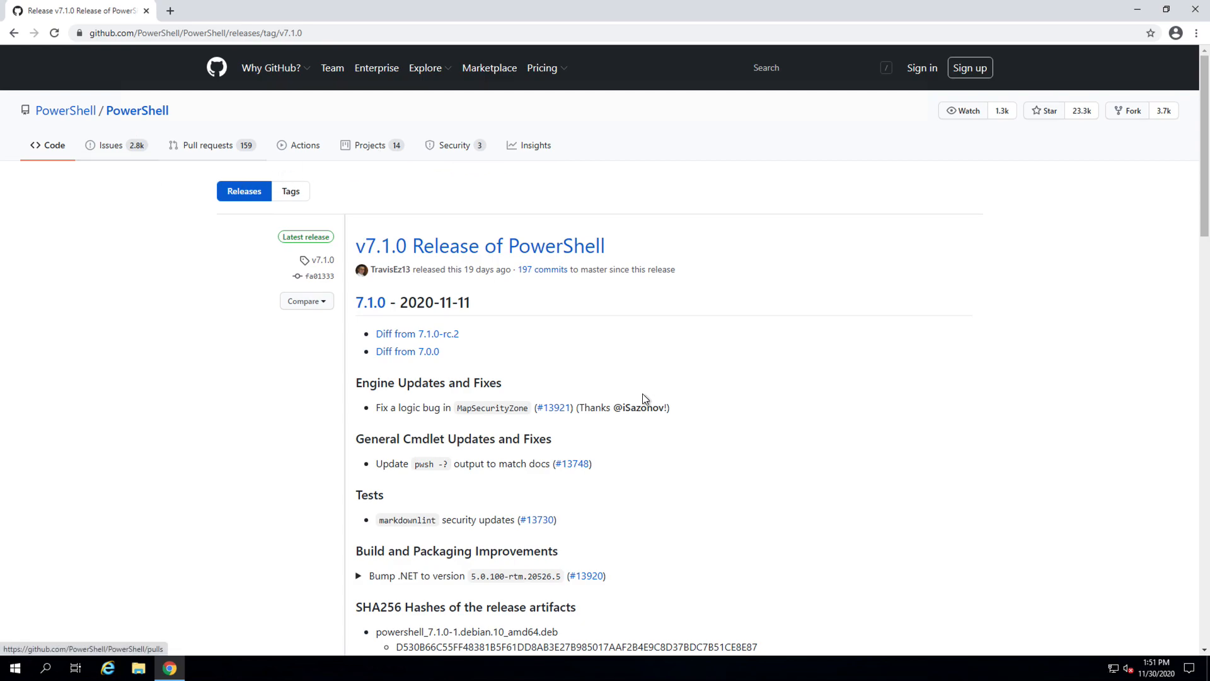
scroll("down", 3)
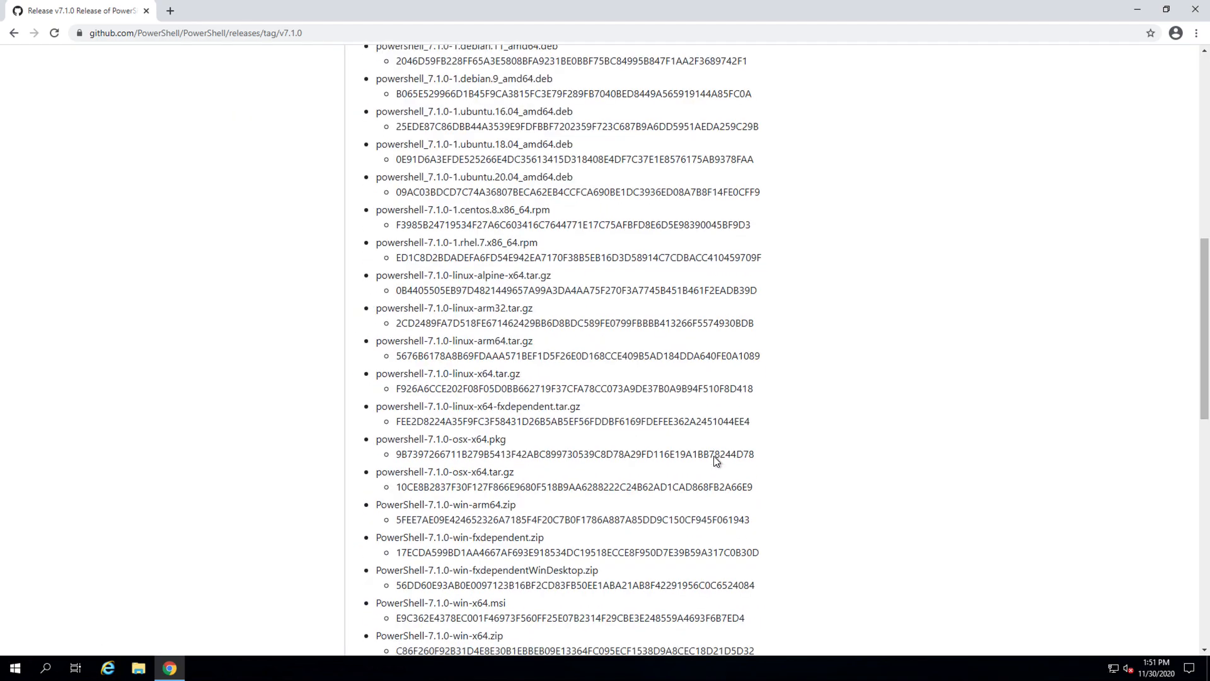
scroll("down", 3)
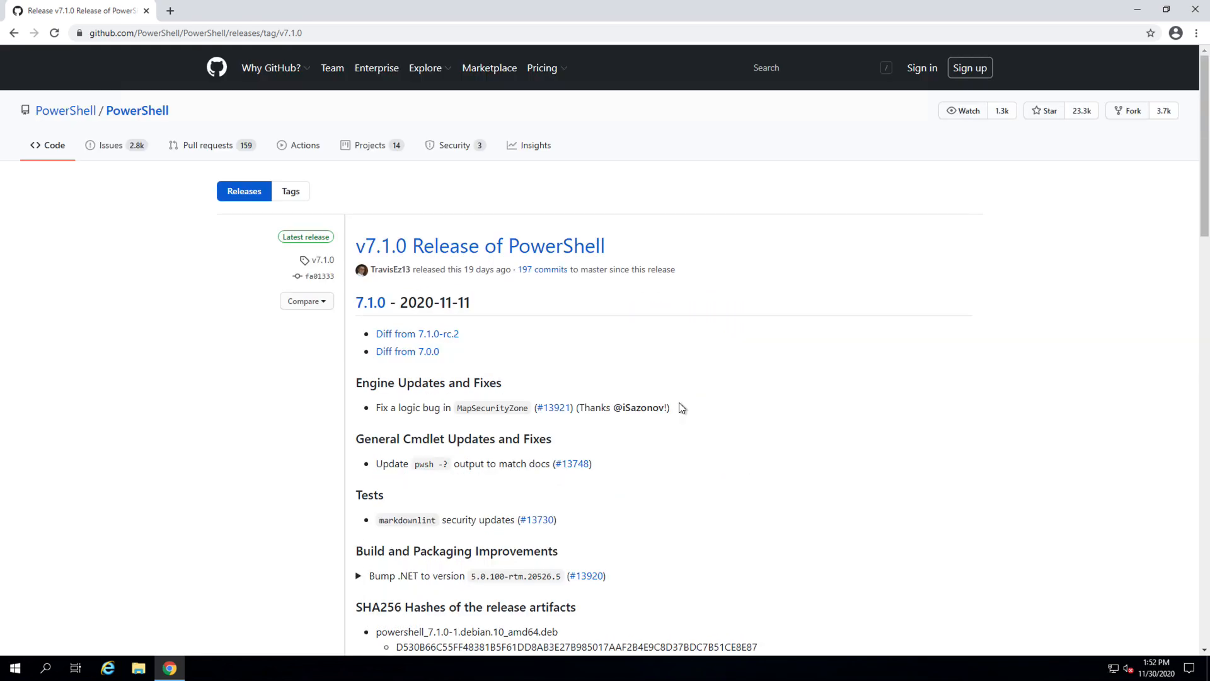
scroll("down", 3)
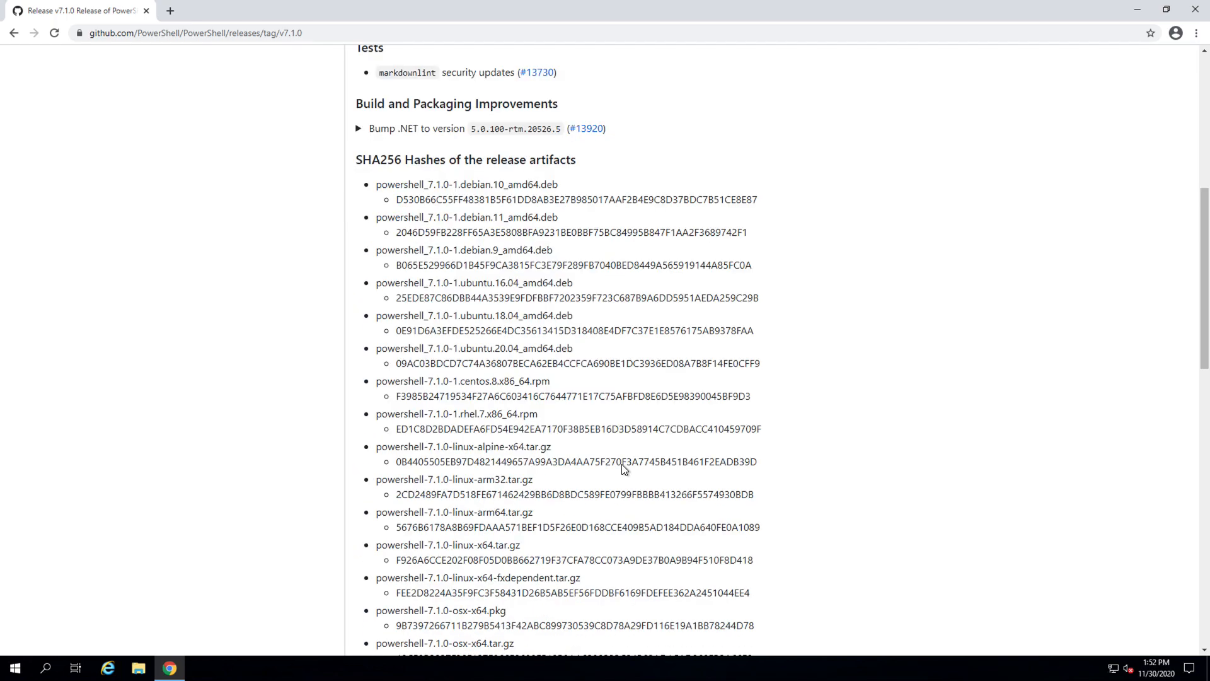
scroll("down", 3)
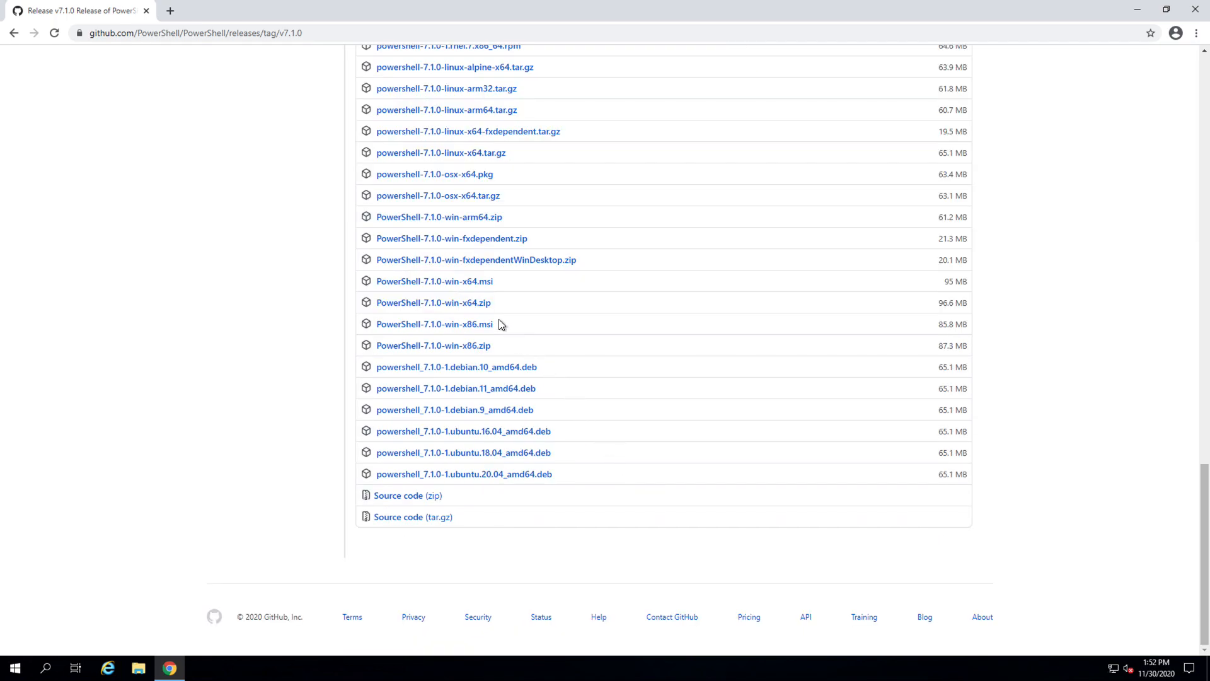
mouse_move(598, 358)
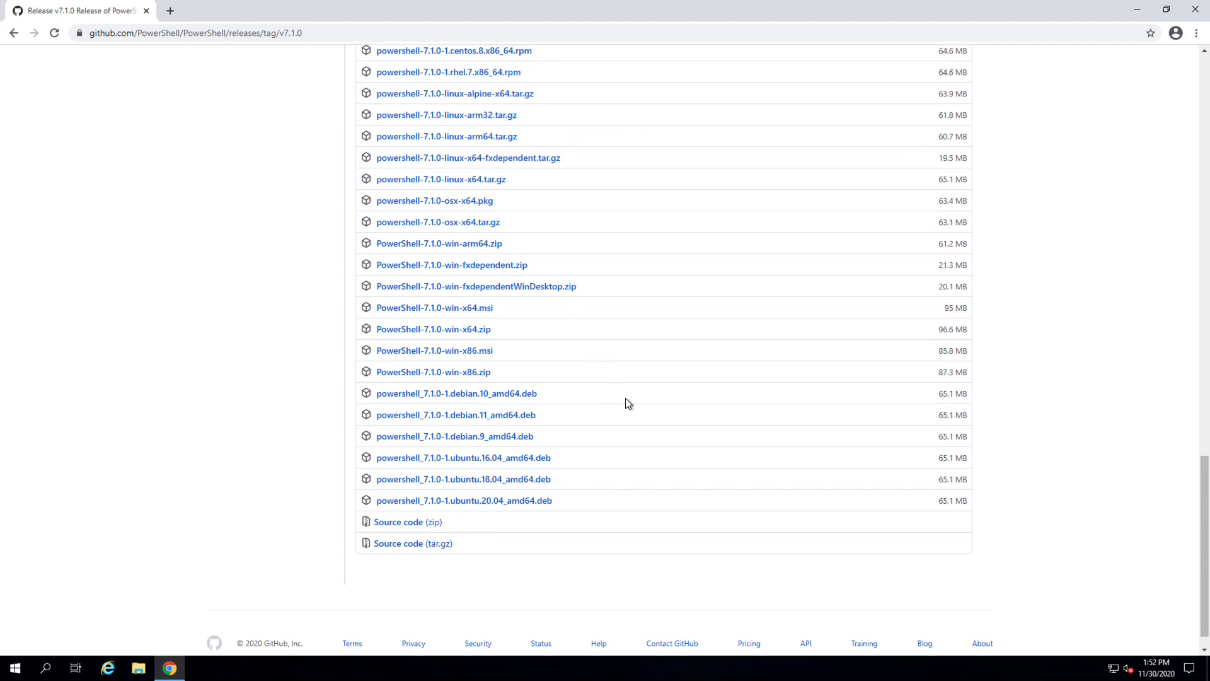
mouse_move(482, 314)
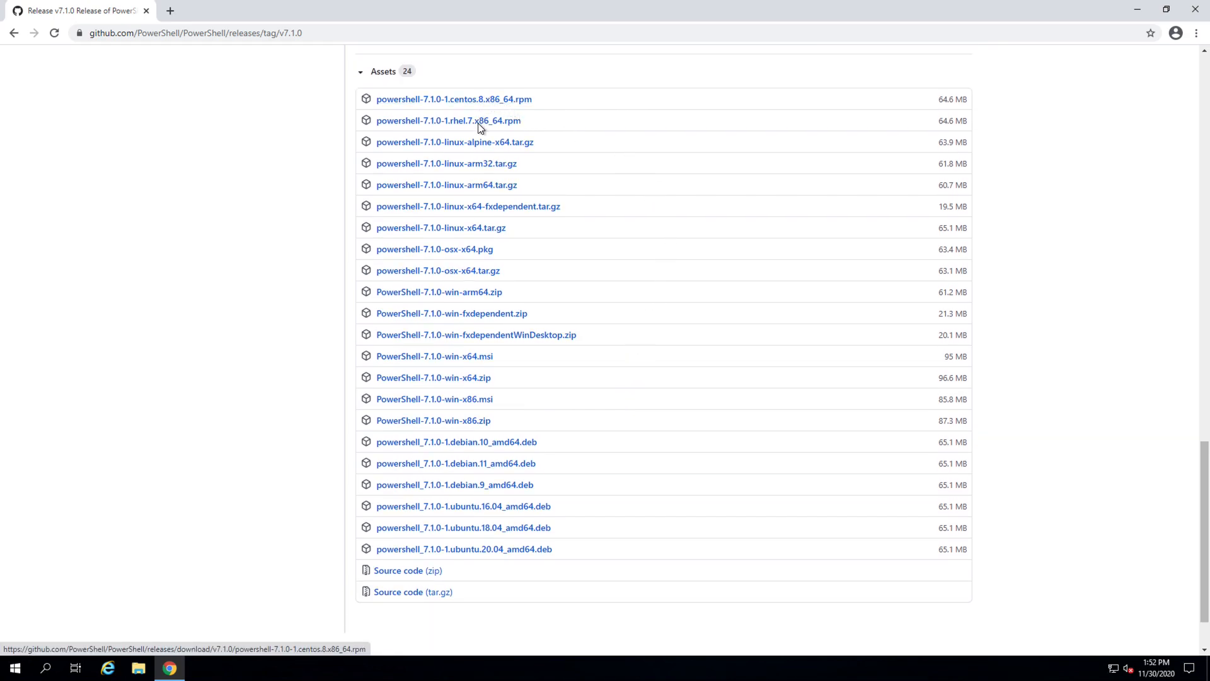
mouse_move(618, 280)
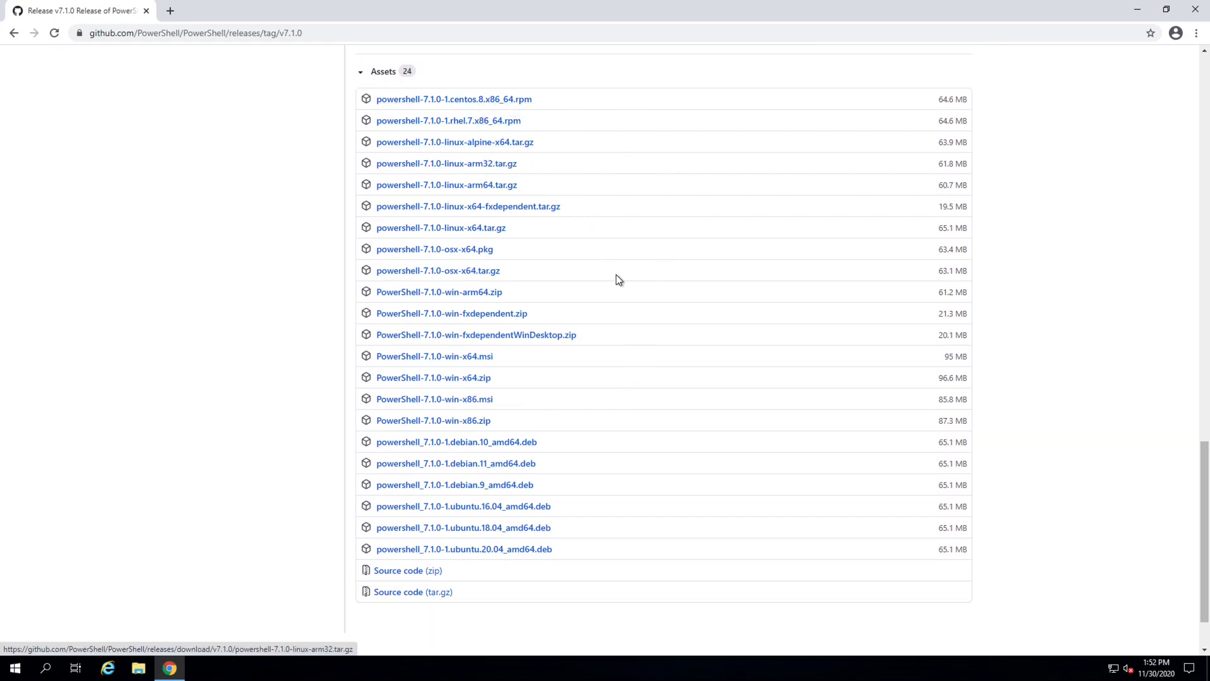
mouse_move(479, 293)
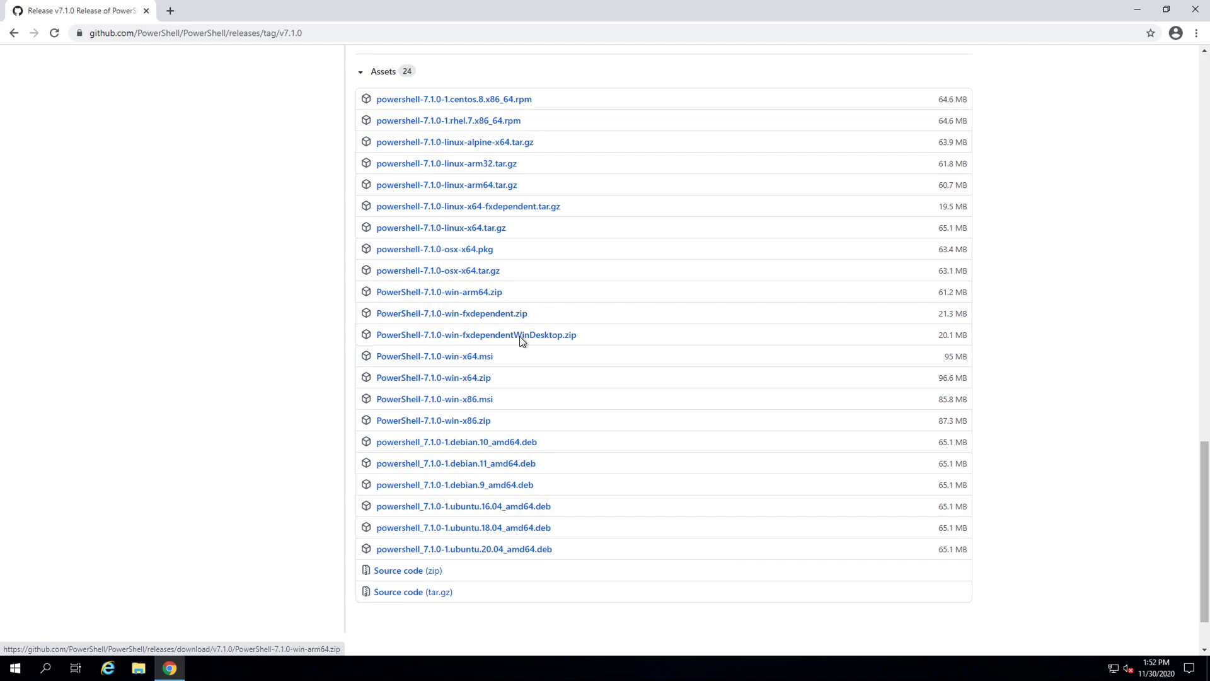
mouse_move(469, 560)
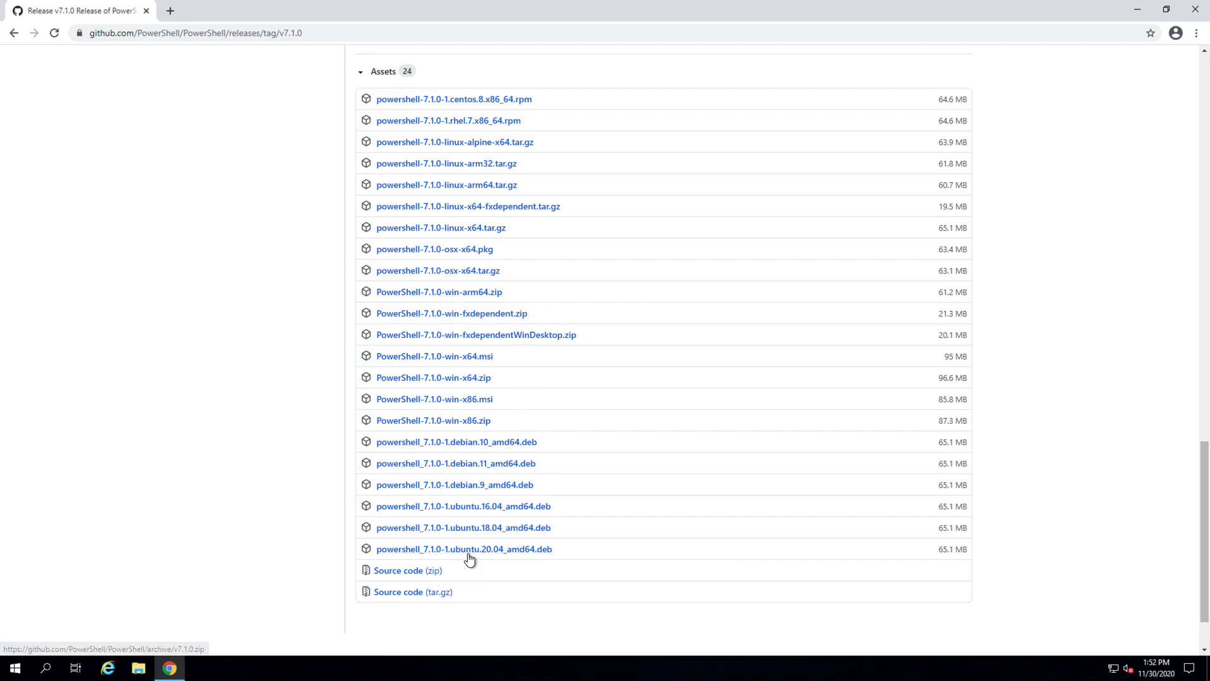
mouse_move(447, 361)
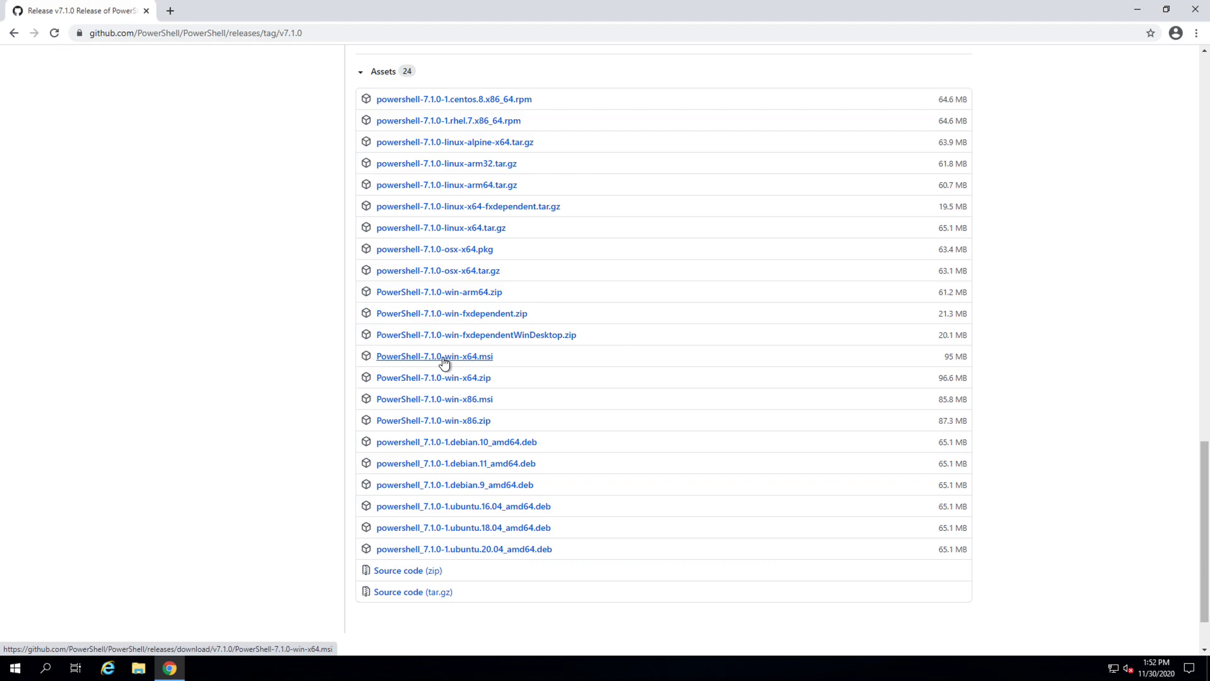
Download PowerShell-7.1.0-win-x64.msi and run it from Chrome's download bar
left_click(443, 356)
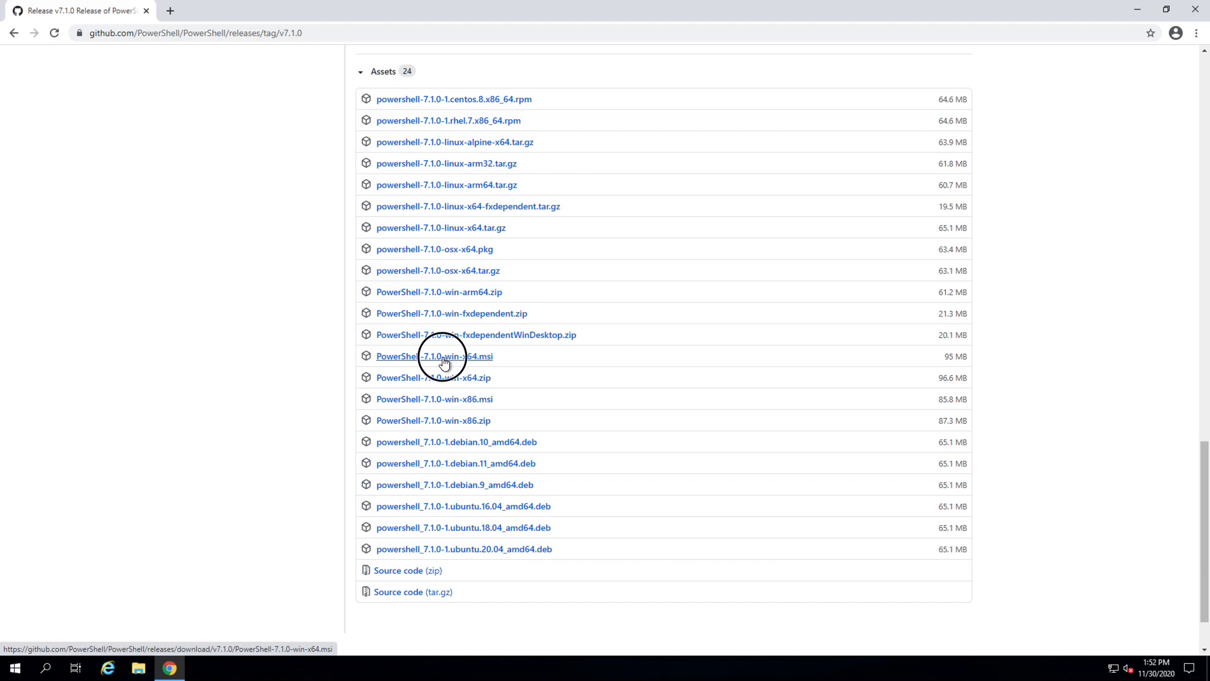
left_click(434, 356)
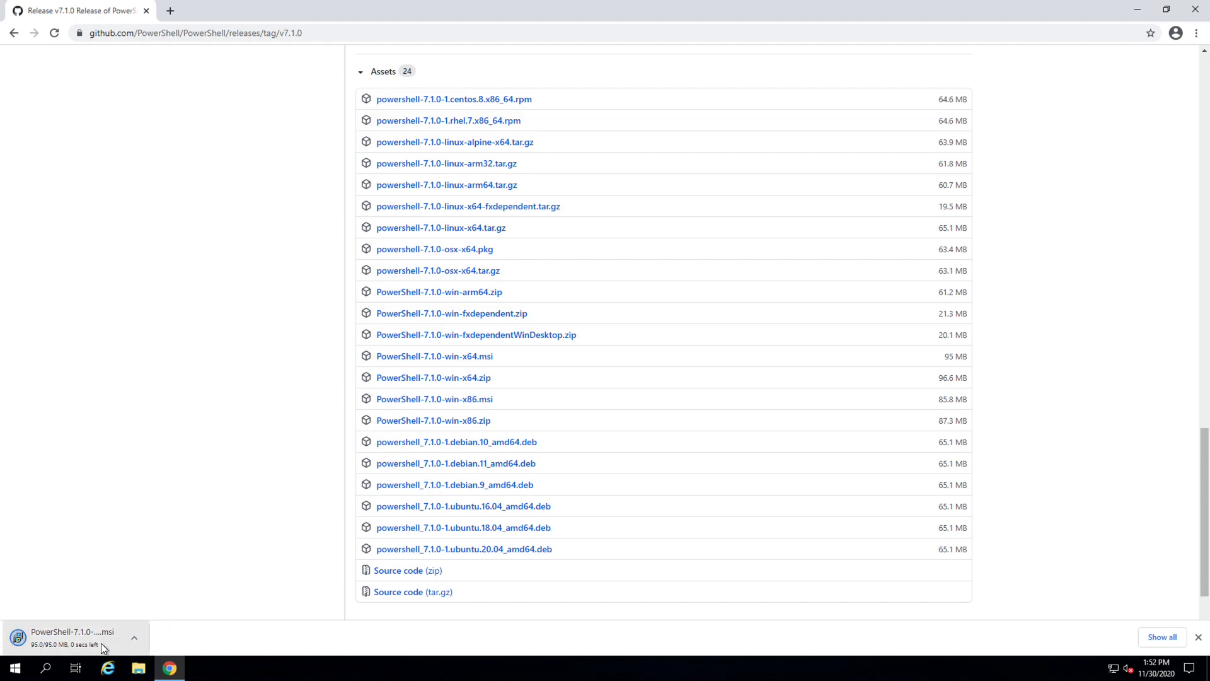
mouse_move(101, 647)
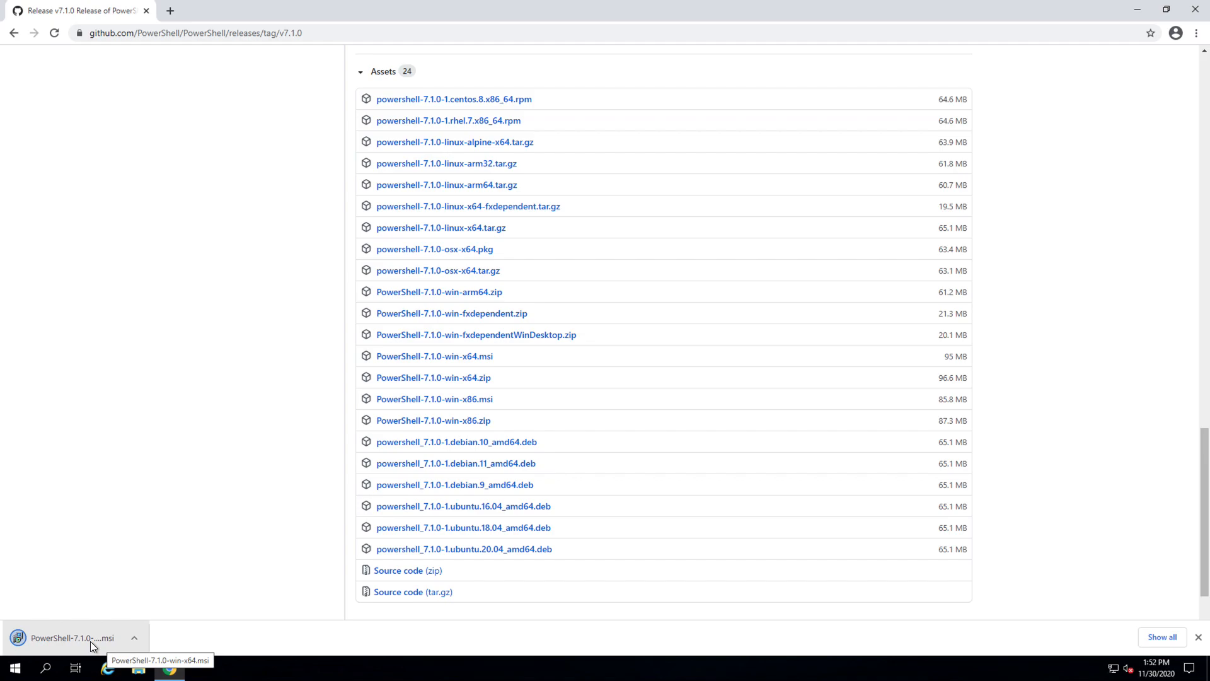
left_click(65, 638)
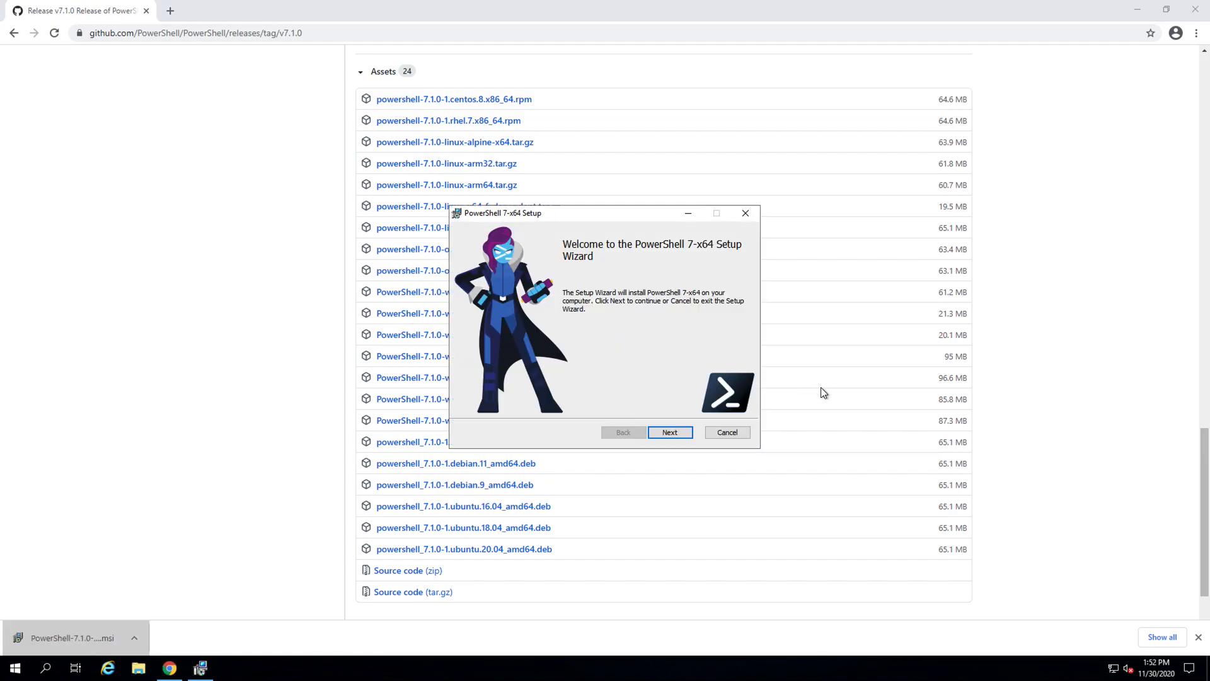
Accept the default install folder, then enable PowerShell remoting and Explorer 'Open here' context menus
left_click(670, 431)
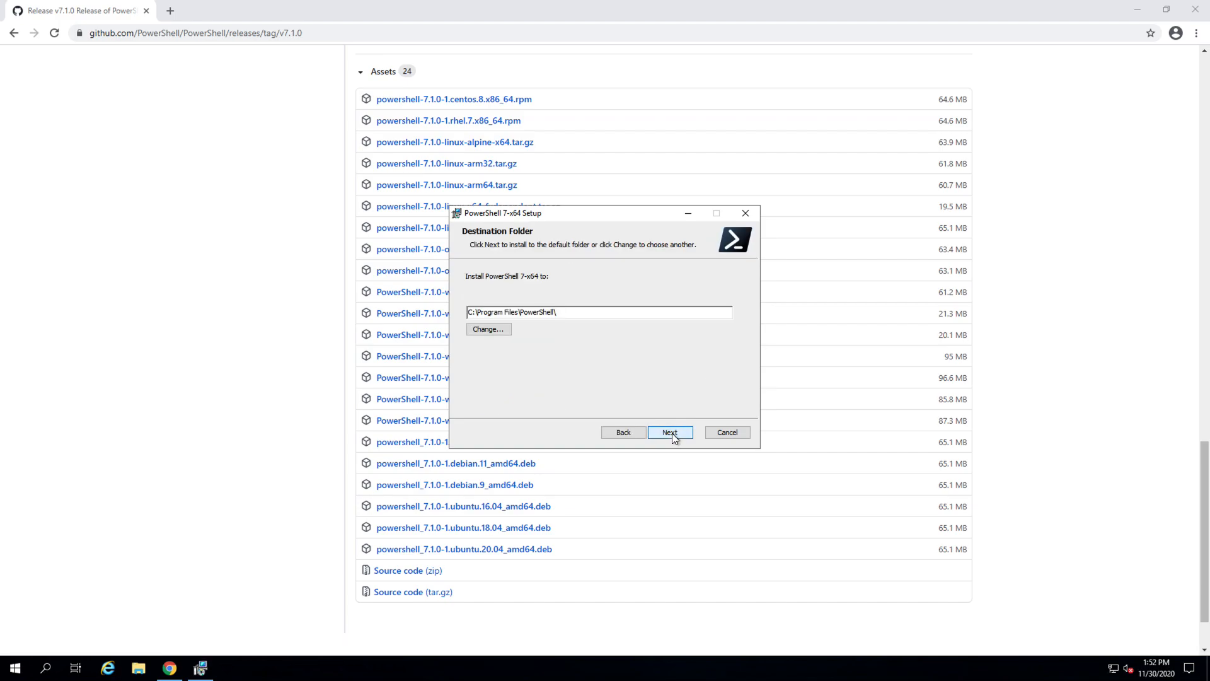
left_click(670, 431)
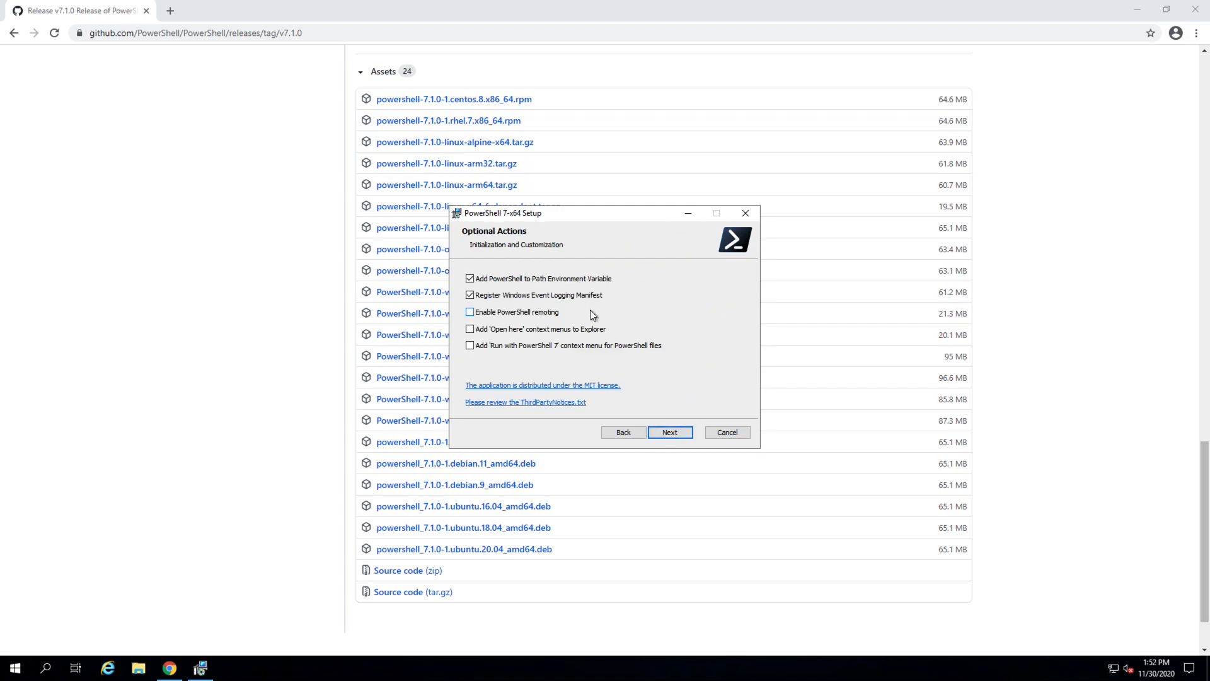
left_click(469, 312)
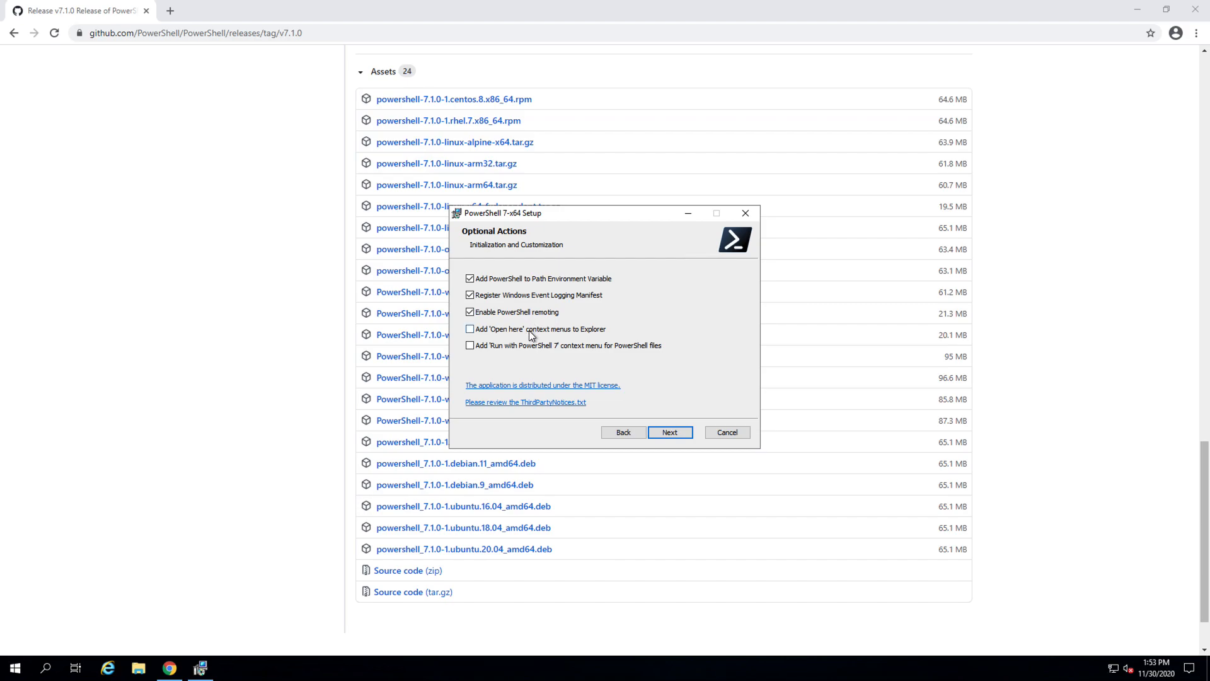
left_click(469, 329)
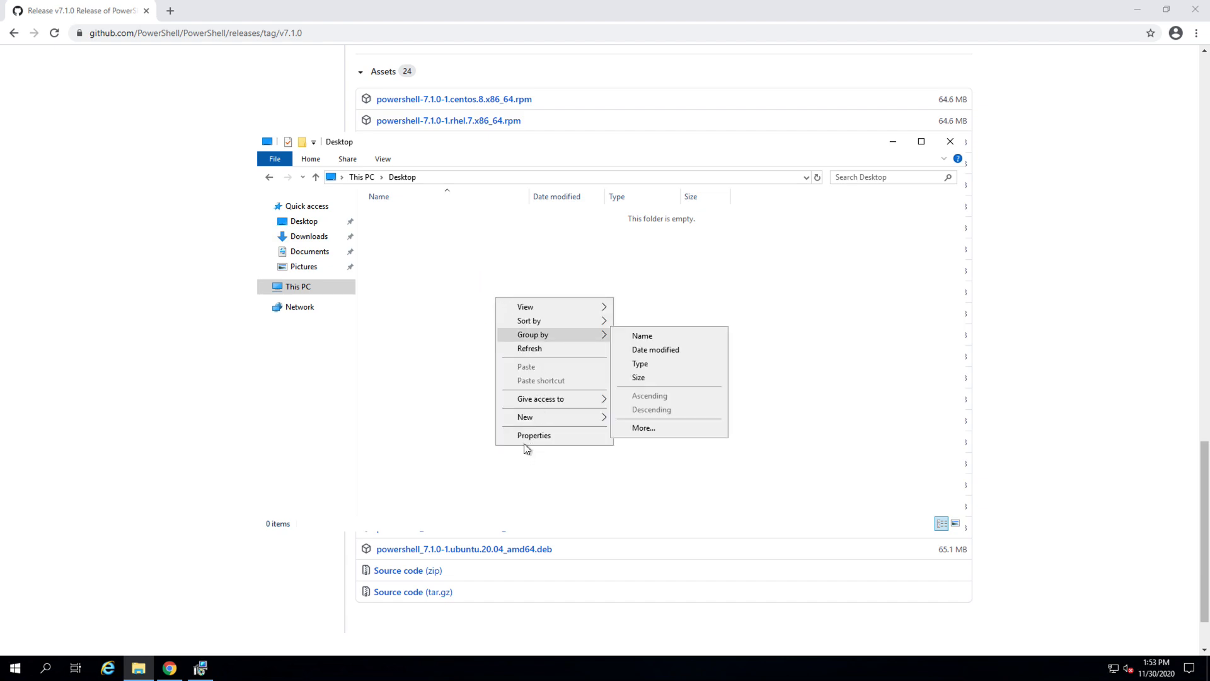
mouse_move(522, 366)
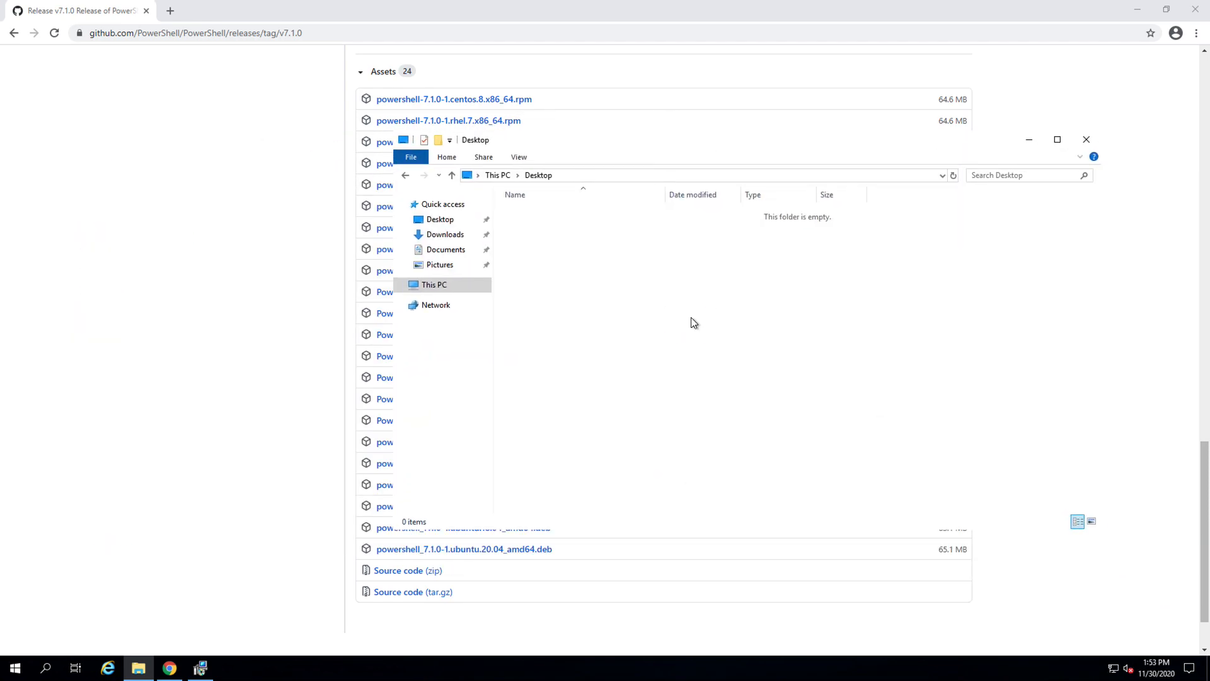
right_click(693, 323)
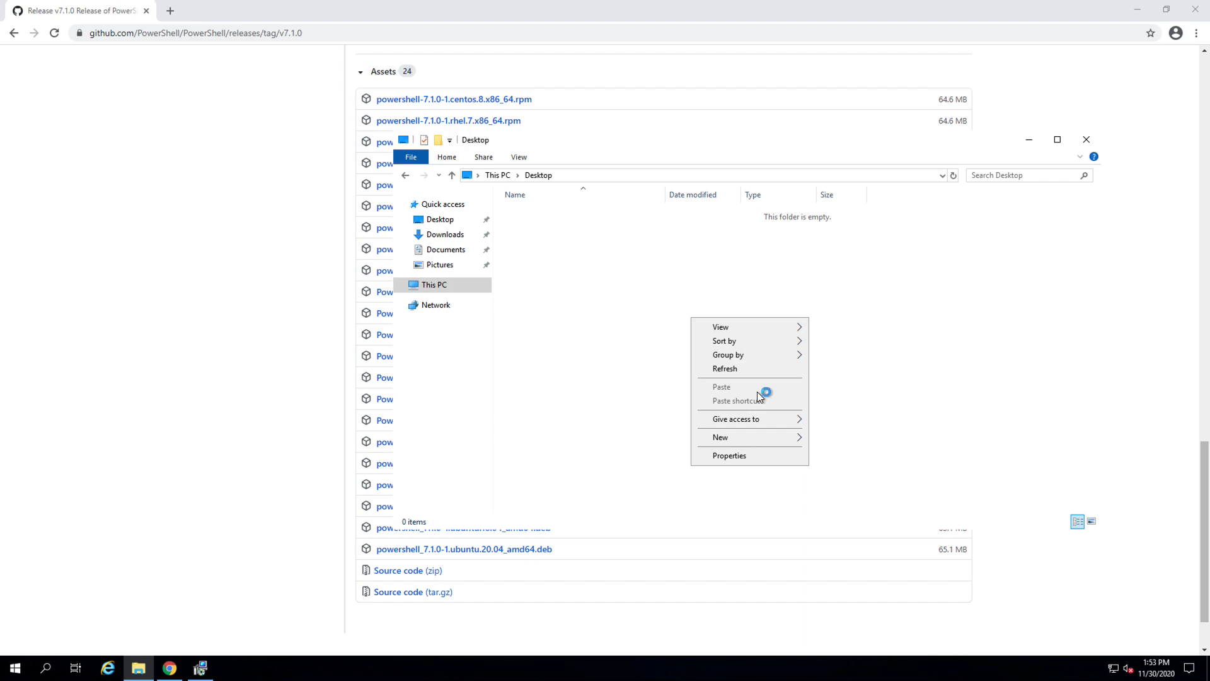
mouse_move(723, 396)
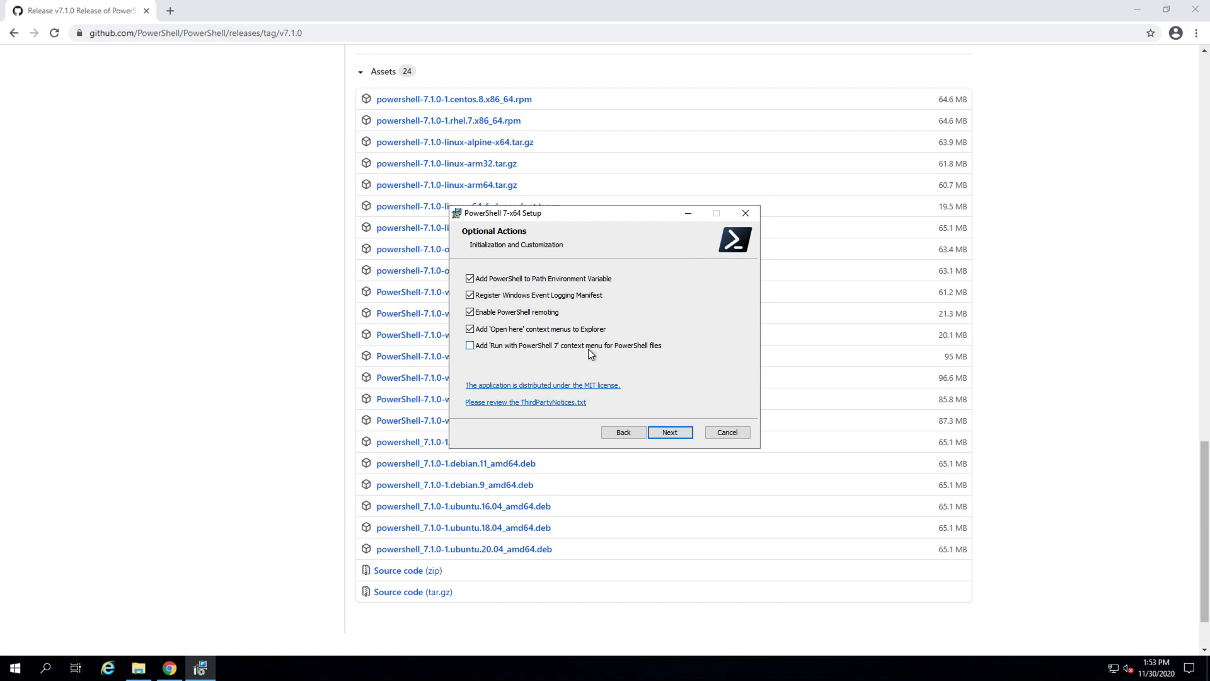
Add the 'Run with PowerShell 7' file context menu, install, and finish with 'Launch PowerShell' ticked
left_click(469, 345)
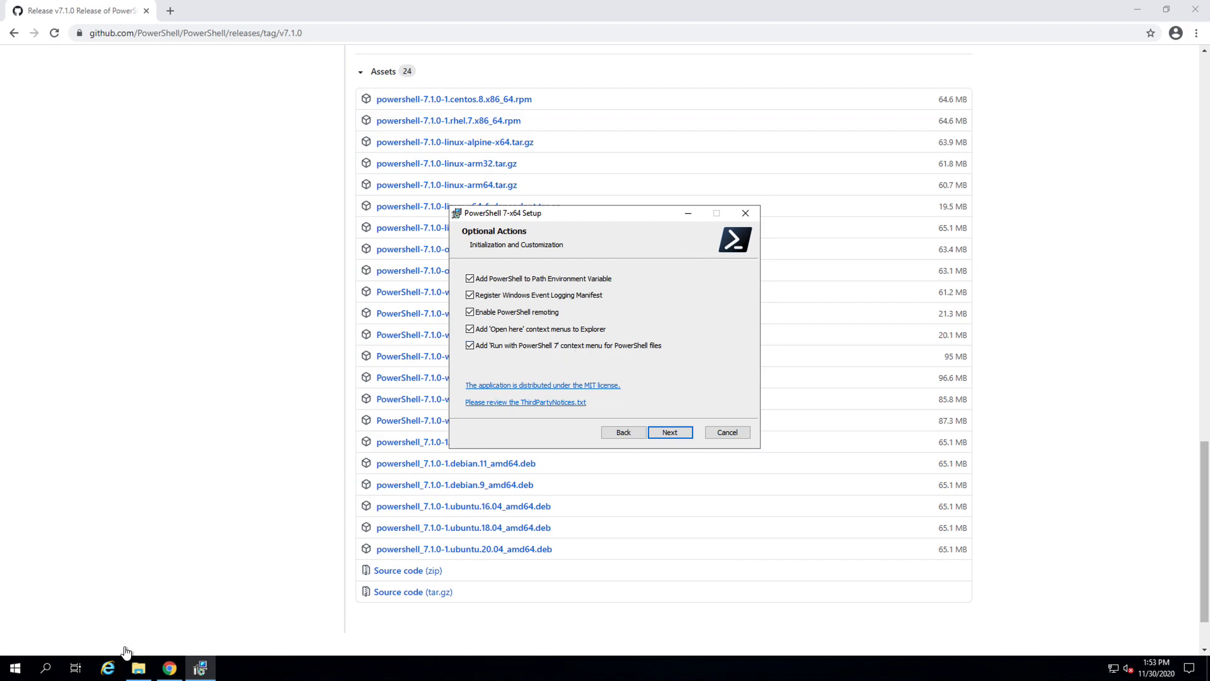
mouse_move(139, 668)
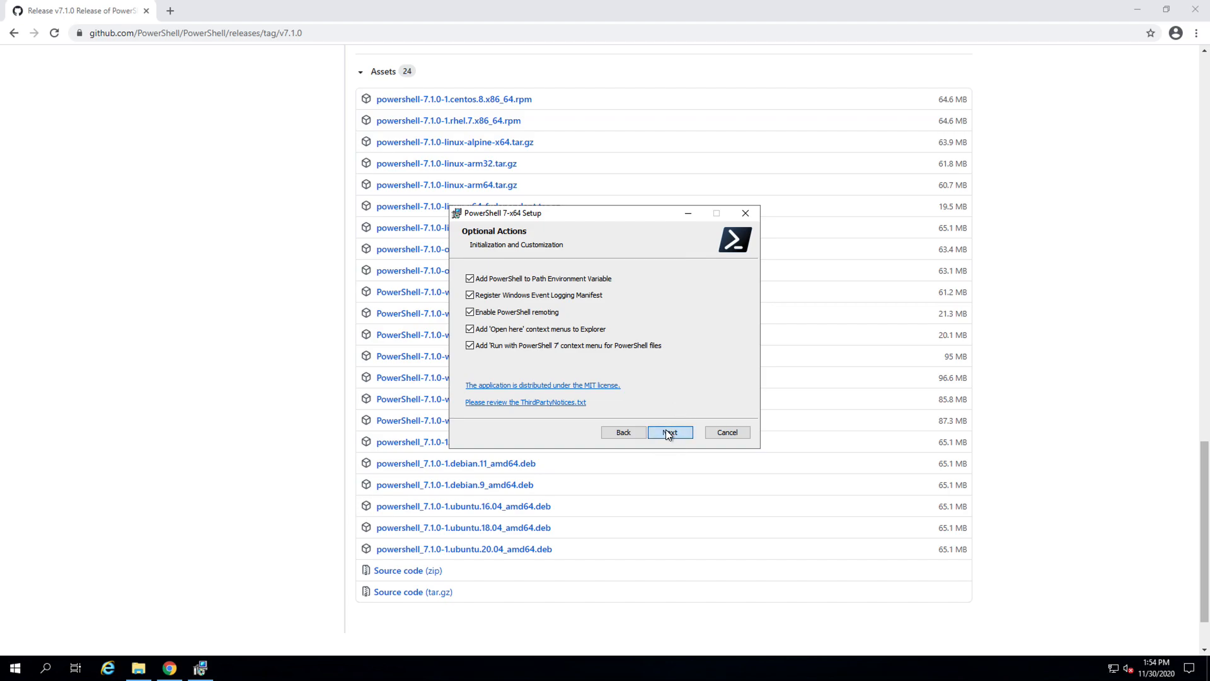
left_click(670, 432)
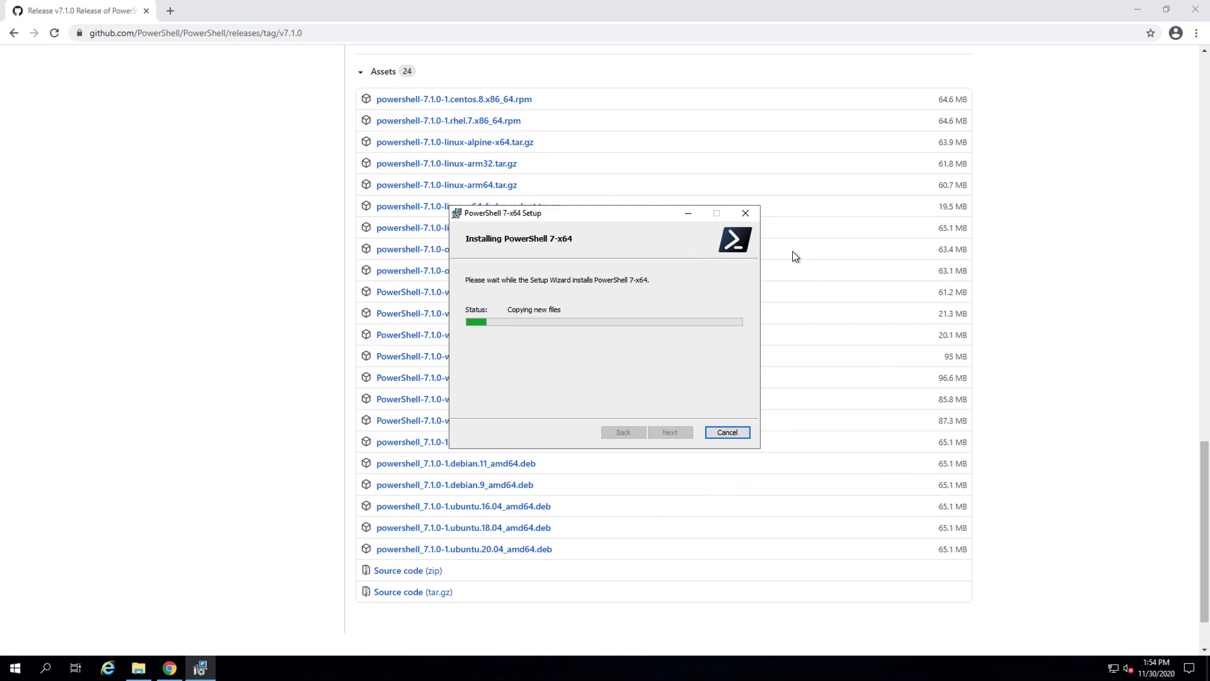
mouse_move(559, 353)
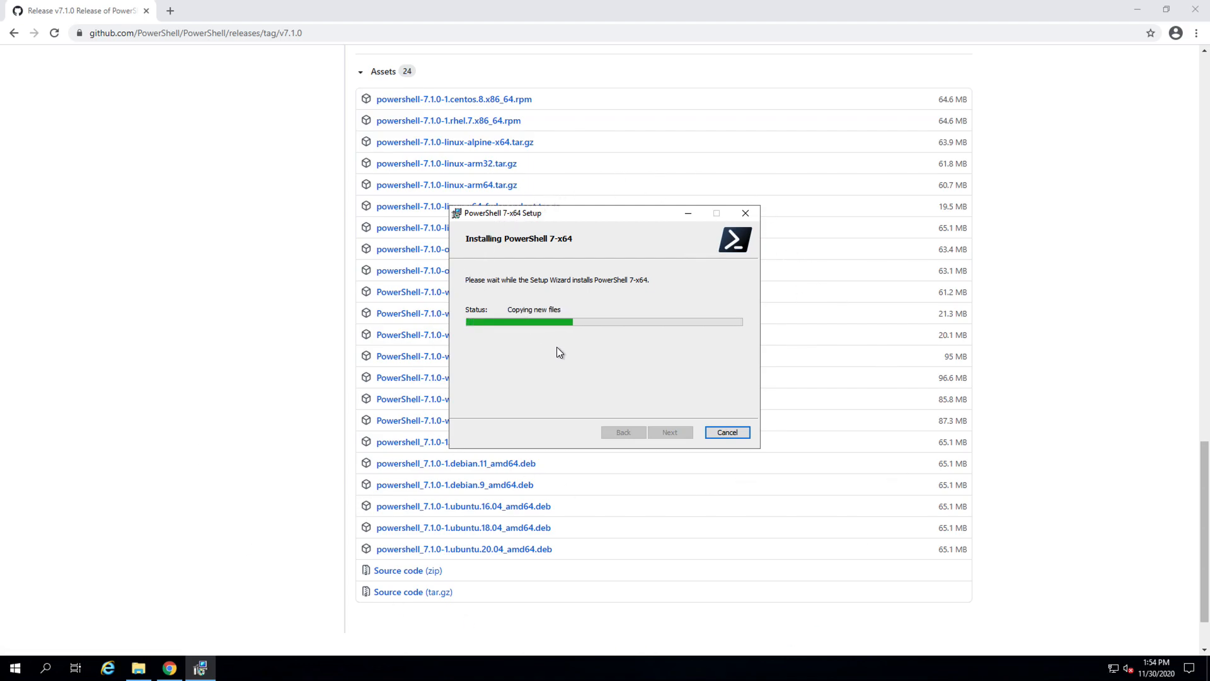
mouse_move(560, 356)
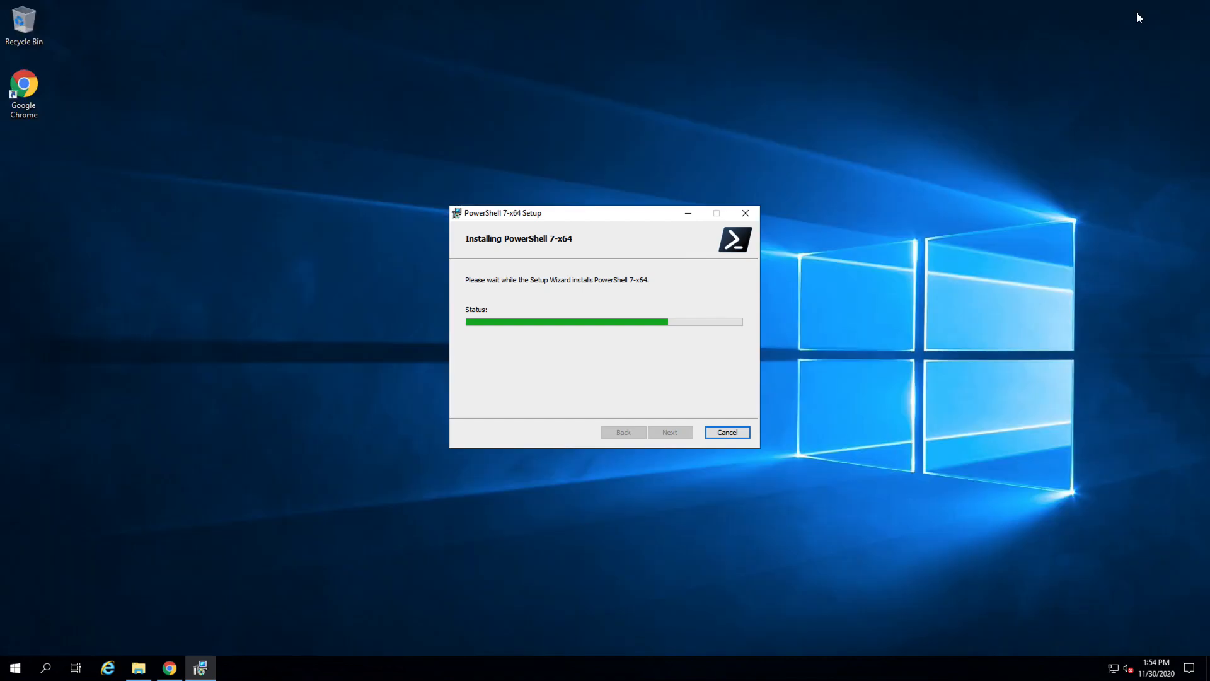
mouse_move(559, 383)
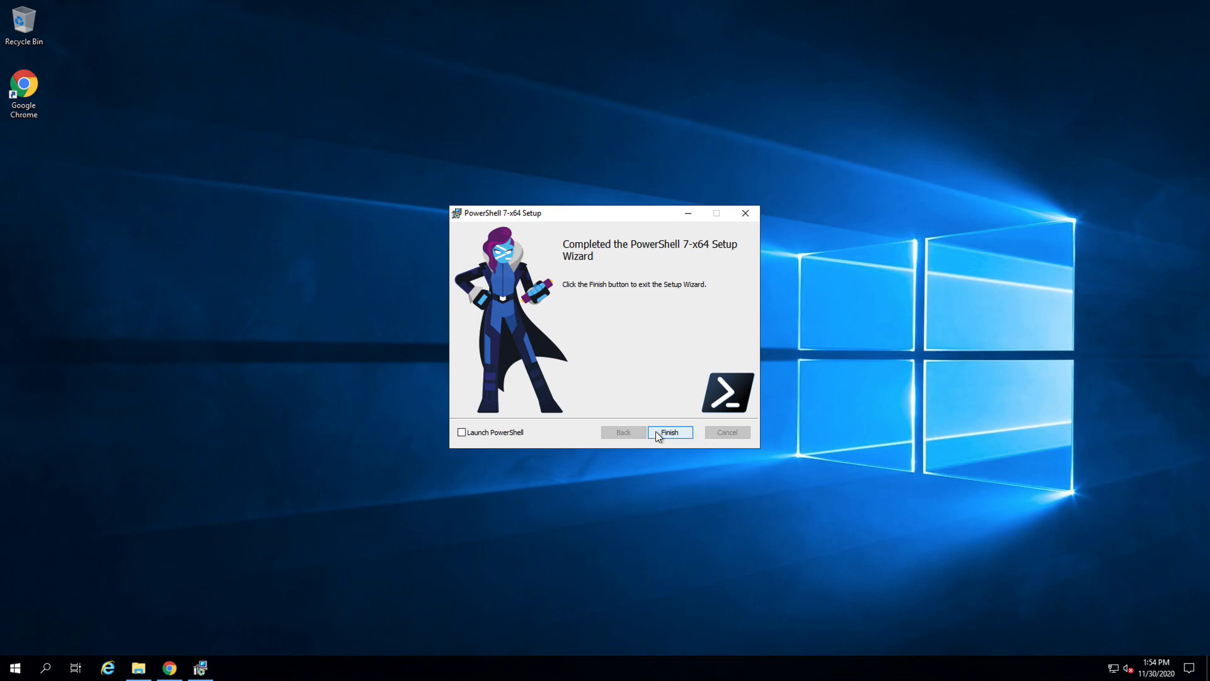
left_click(461, 432)
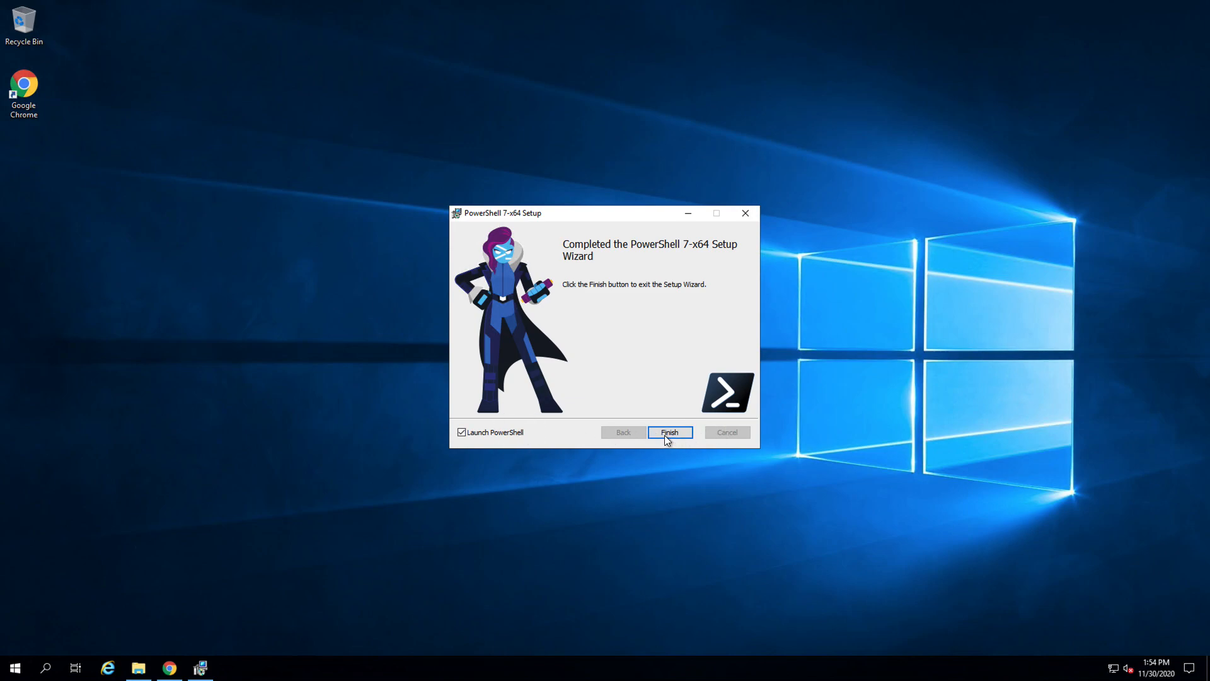
left_click(670, 432)
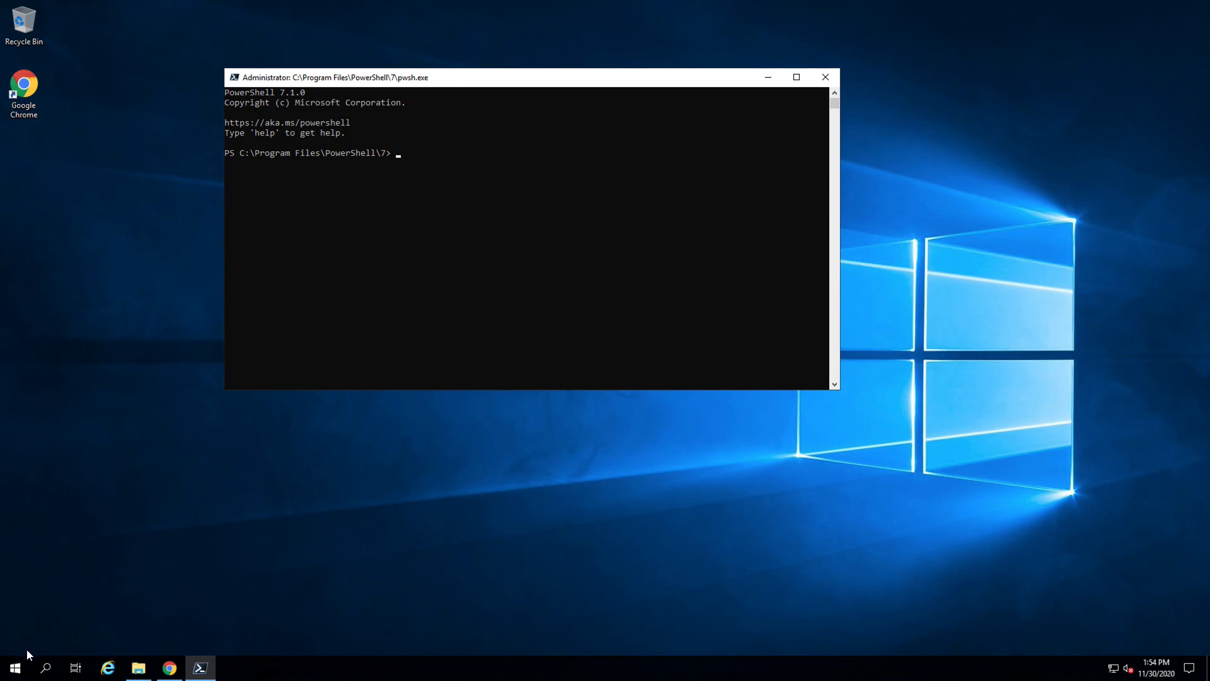
Launch Windows PowerShell from the Start menu's Windows PowerShell folder
left_click(15, 668)
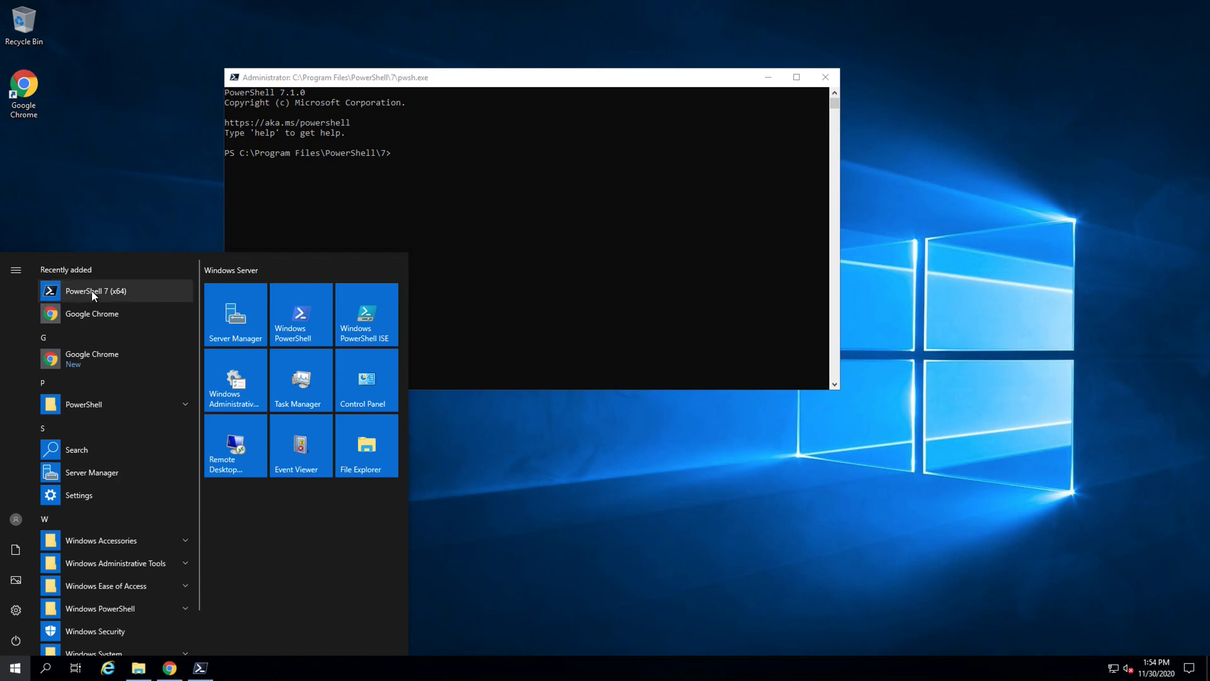
mouse_move(149, 617)
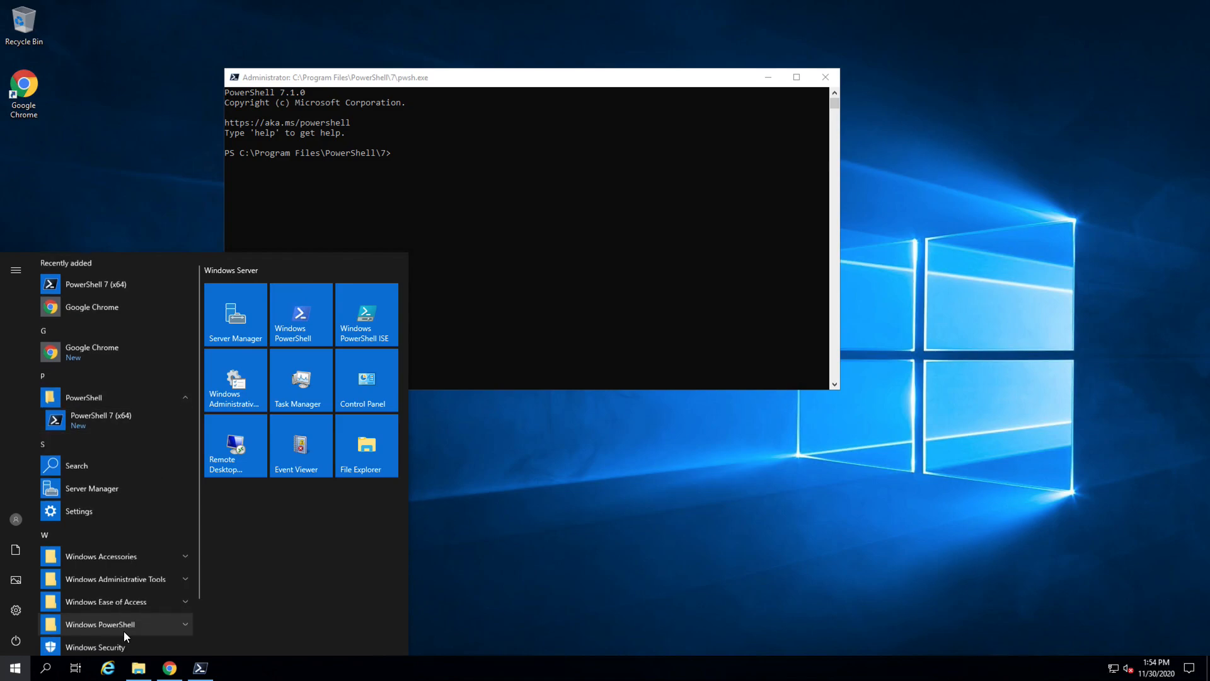
left_click(107, 624)
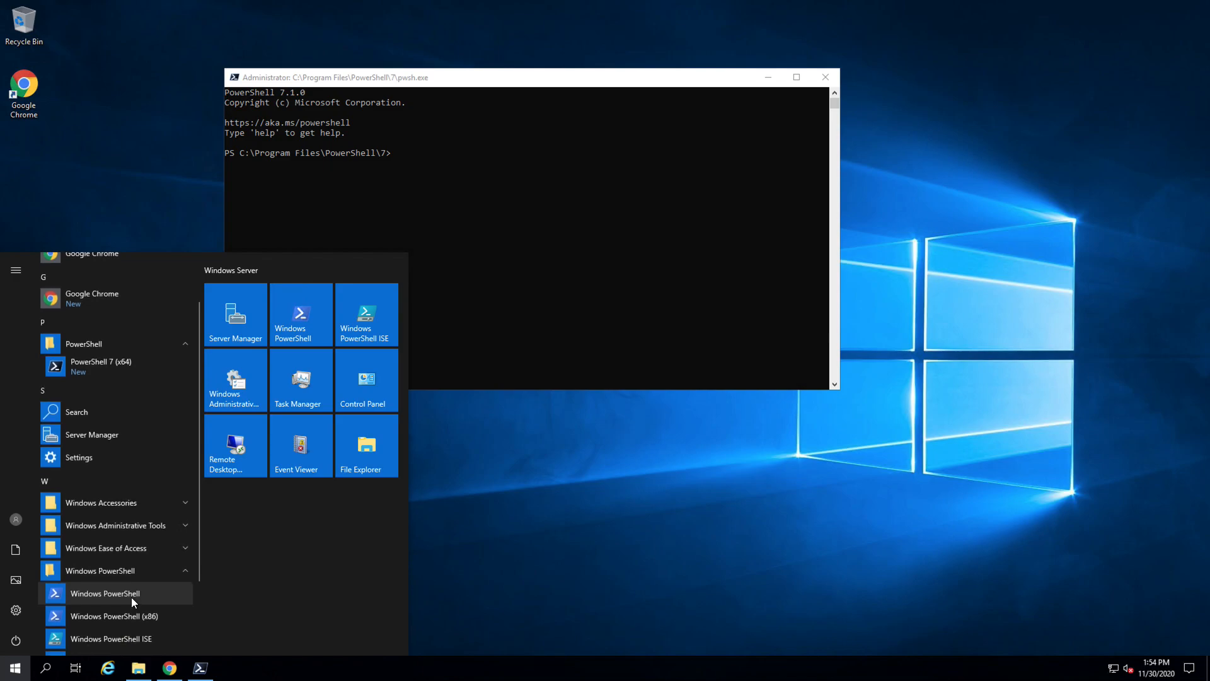
left_click(104, 592)
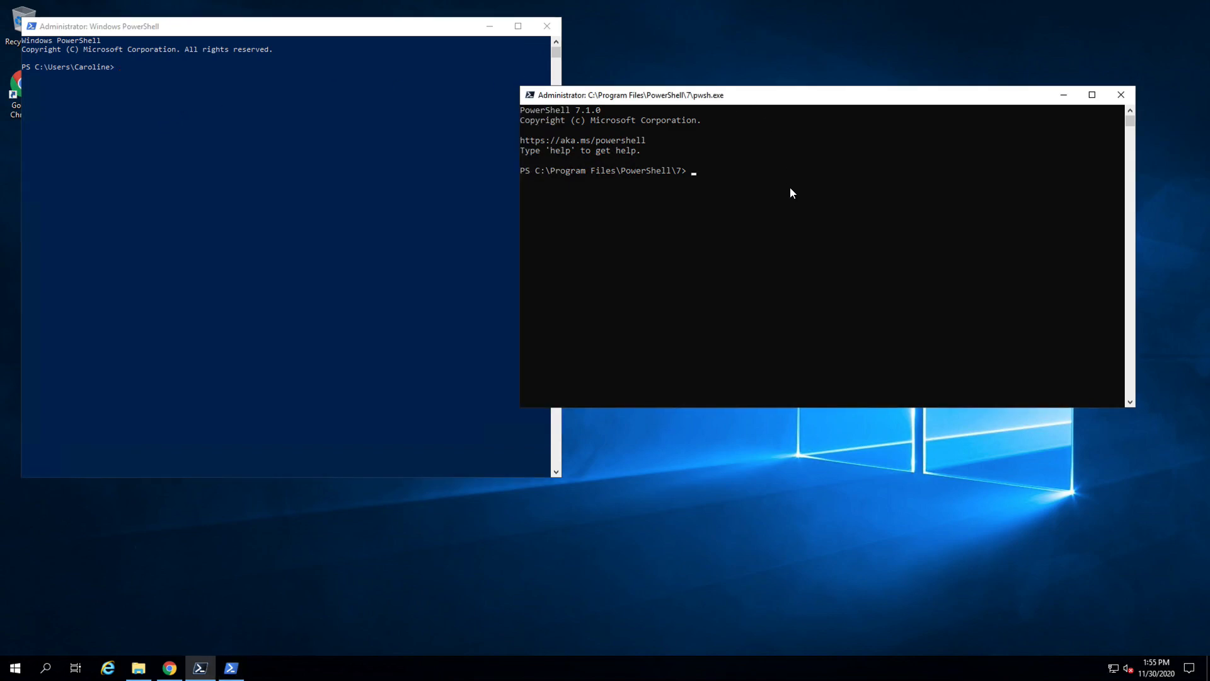
mouse_move(769, 221)
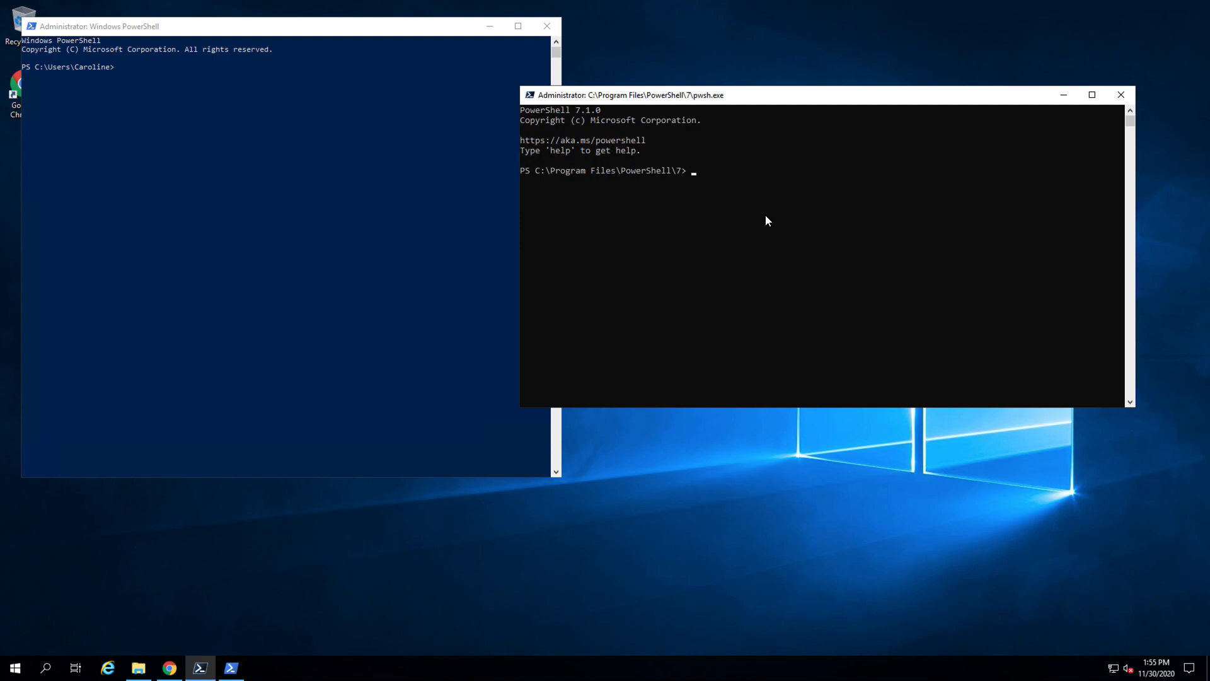
Run $psversiontable in PowerShell 7 (7.1.0), then in Windows PowerShell (5.1.17763.1490)
type("$")
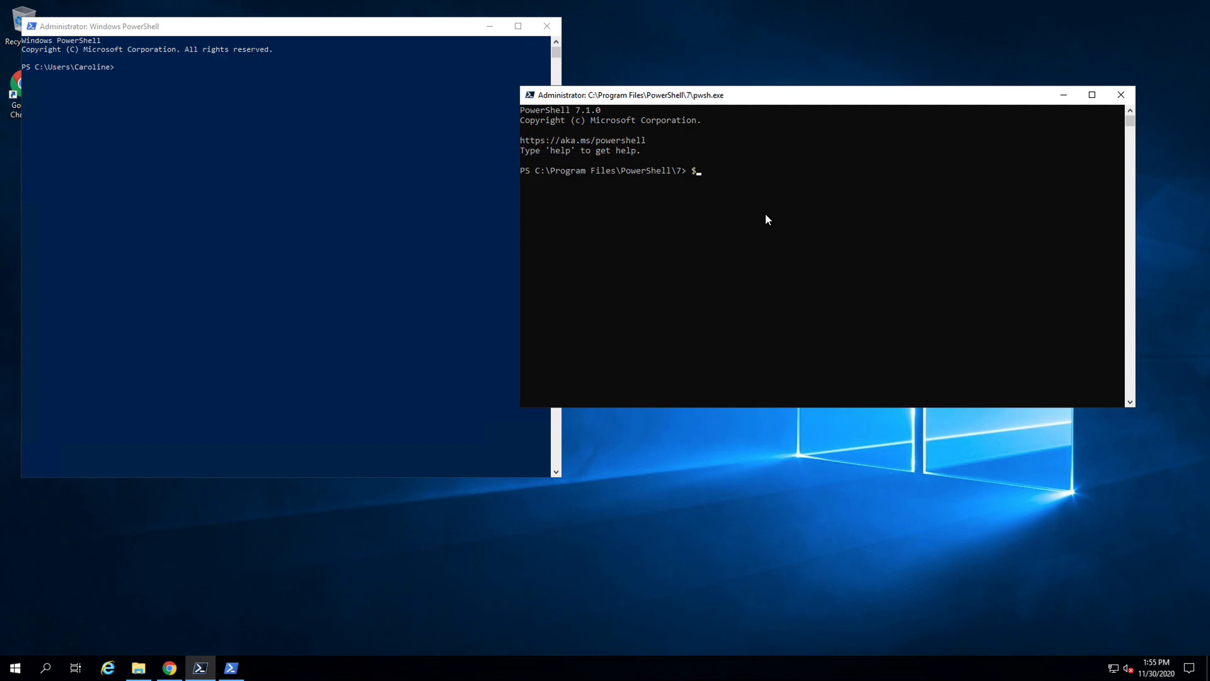
type("$psver")
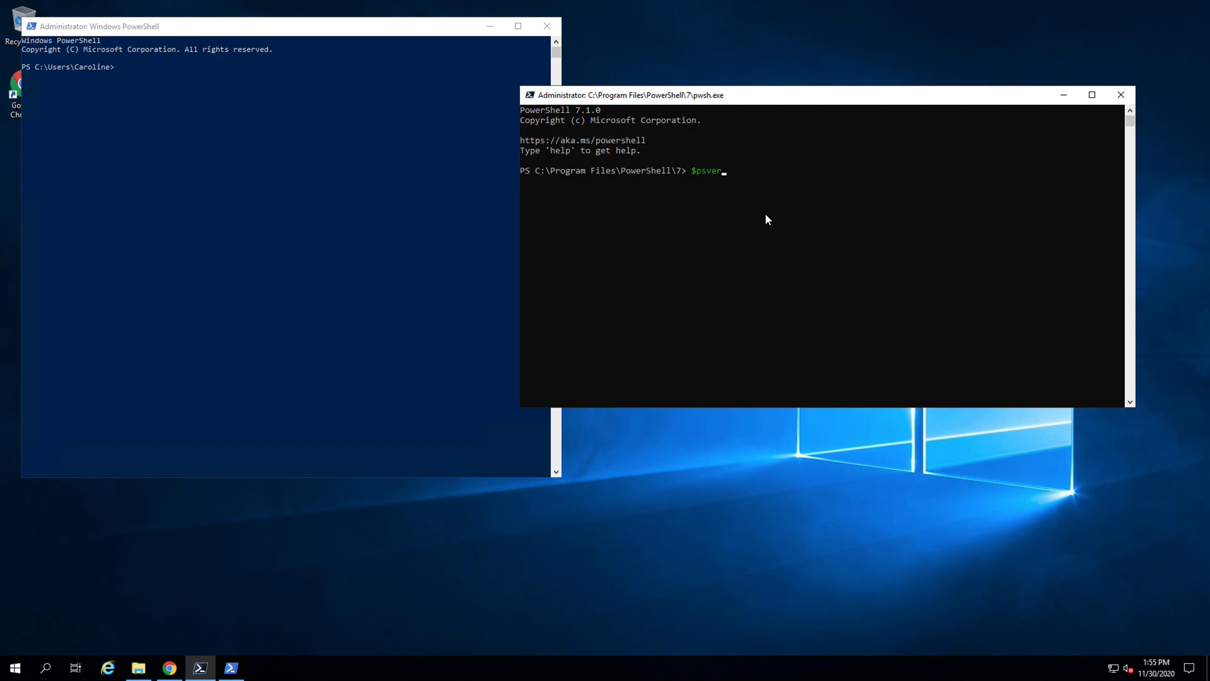
type("iontable")
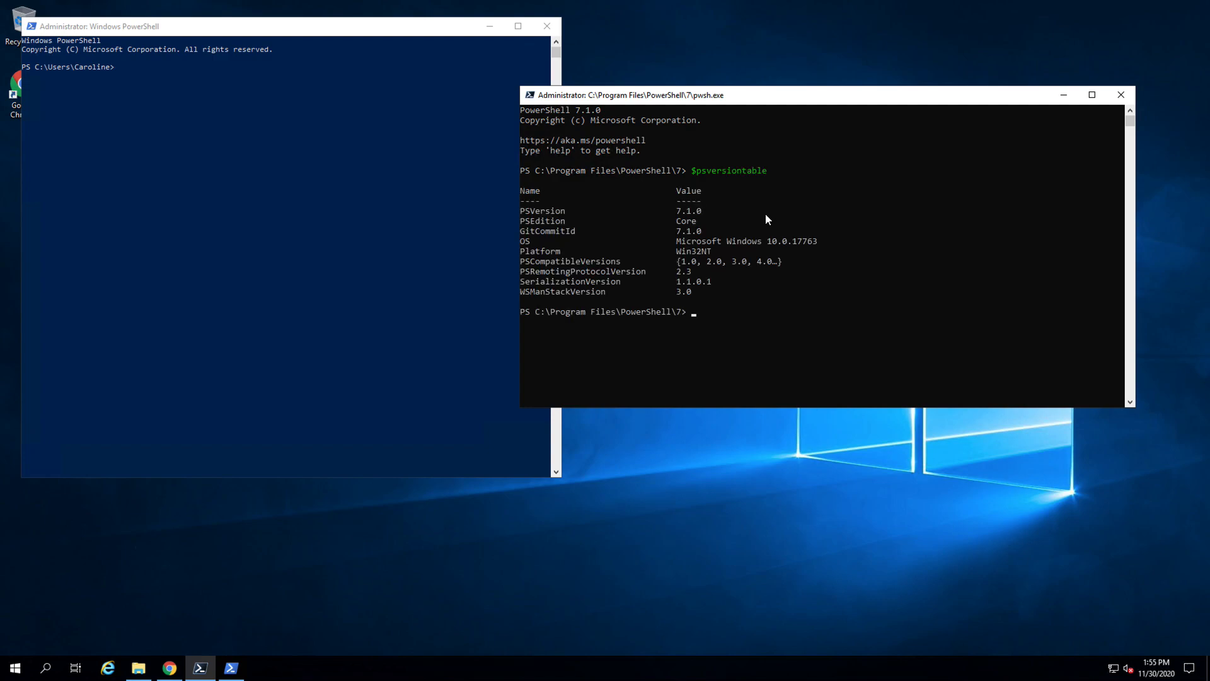
left_click(538, 210)
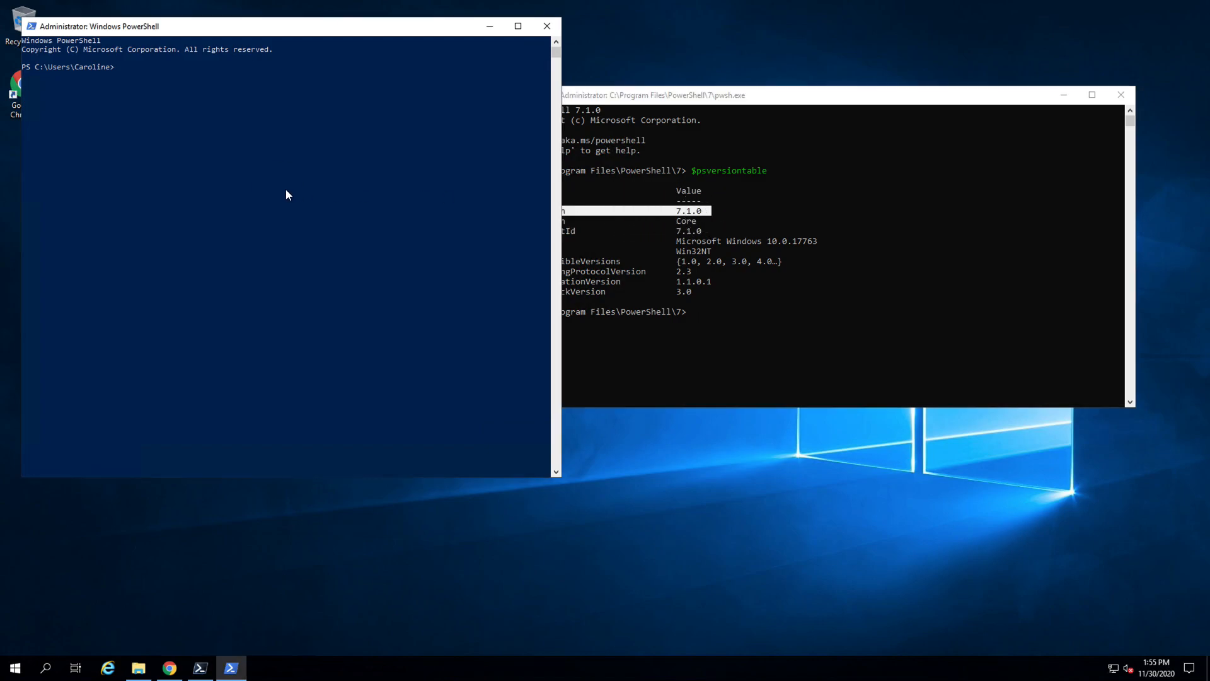
type("$psversiontable")
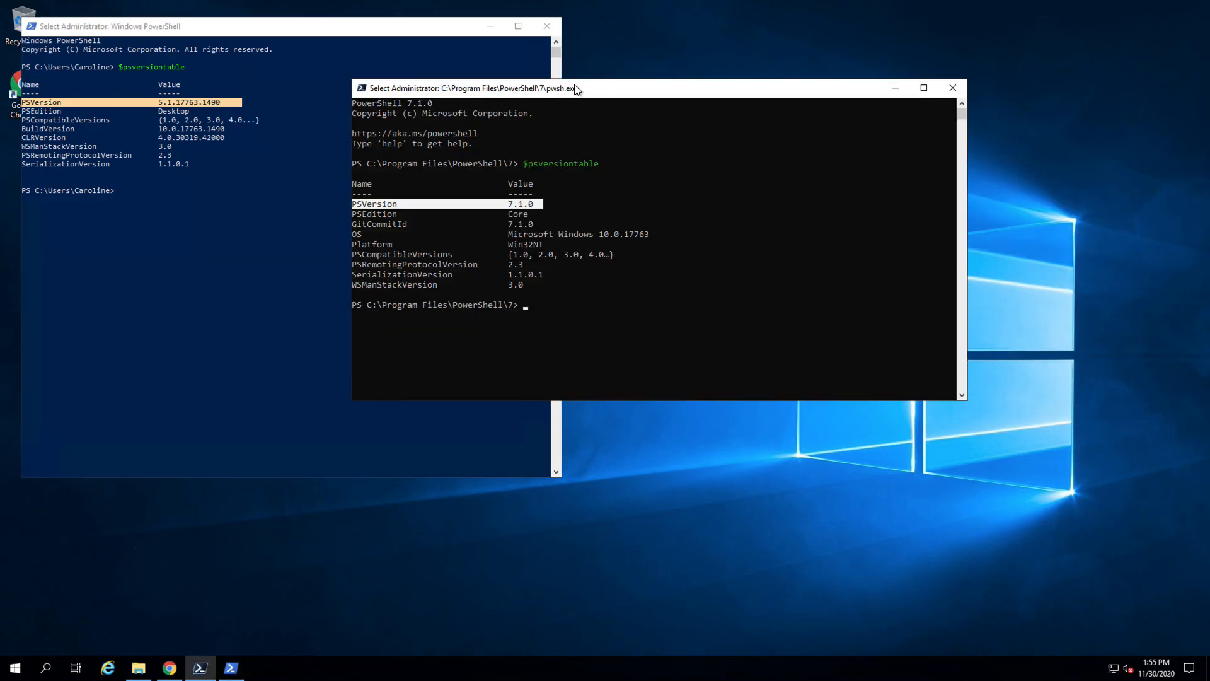
mouse_move(611, 285)
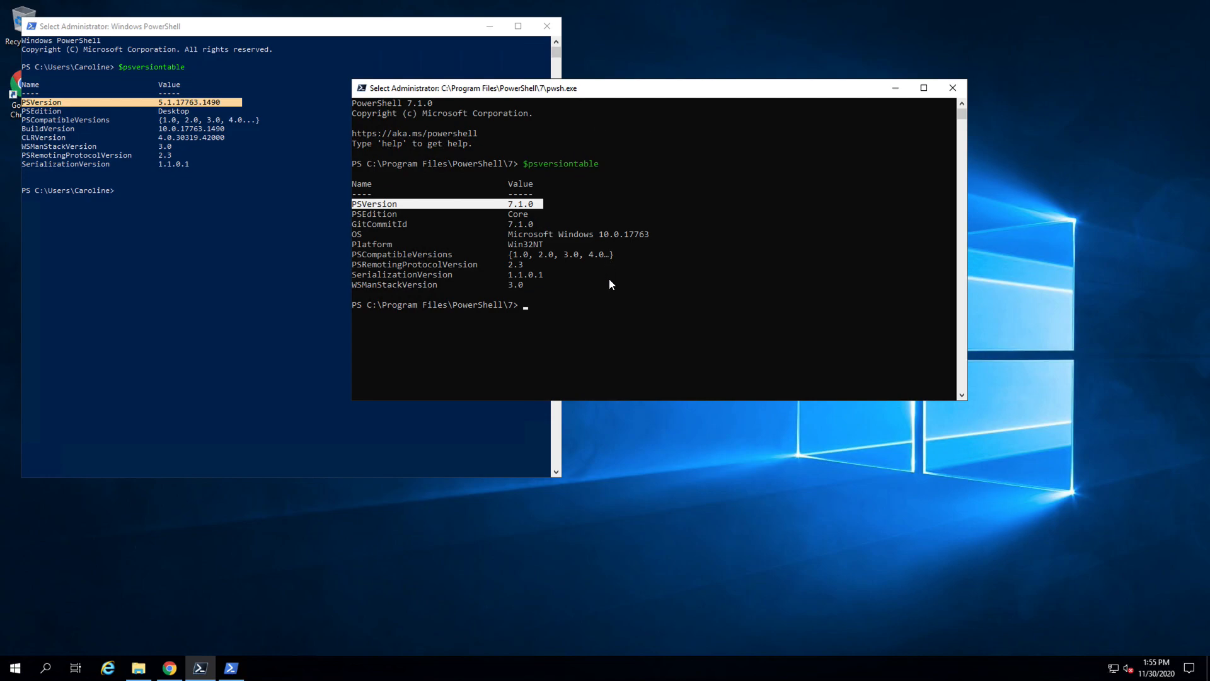
mouse_move(489, 360)
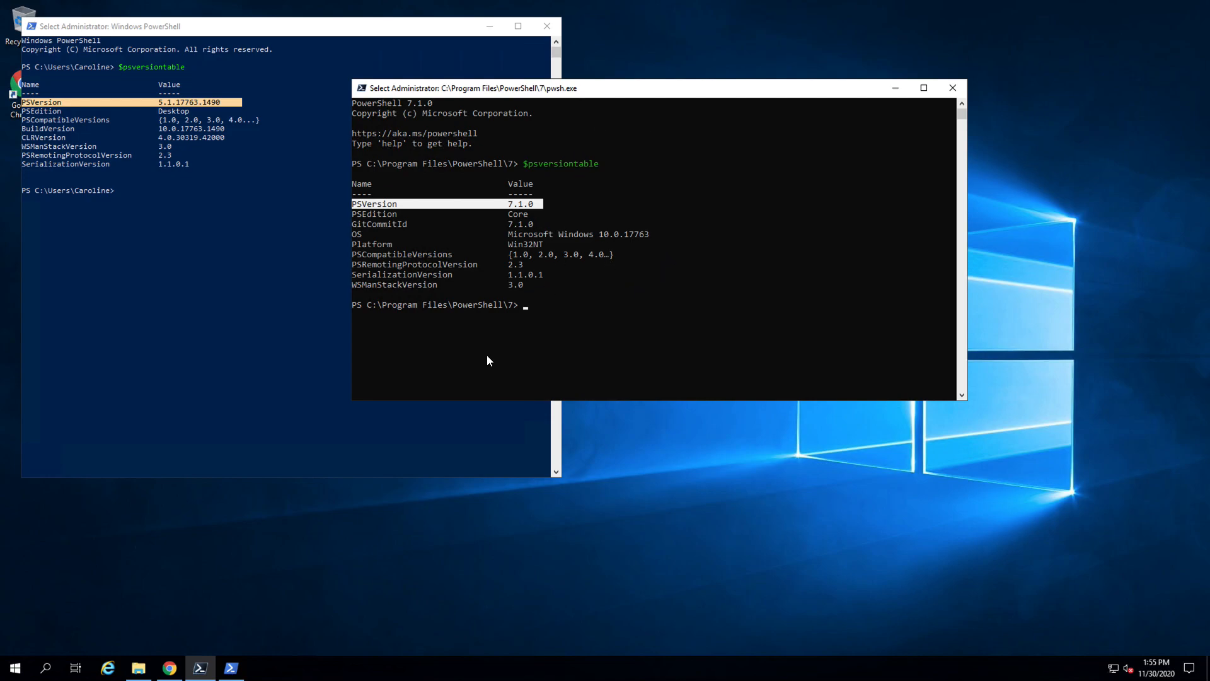
mouse_move(357, 310)
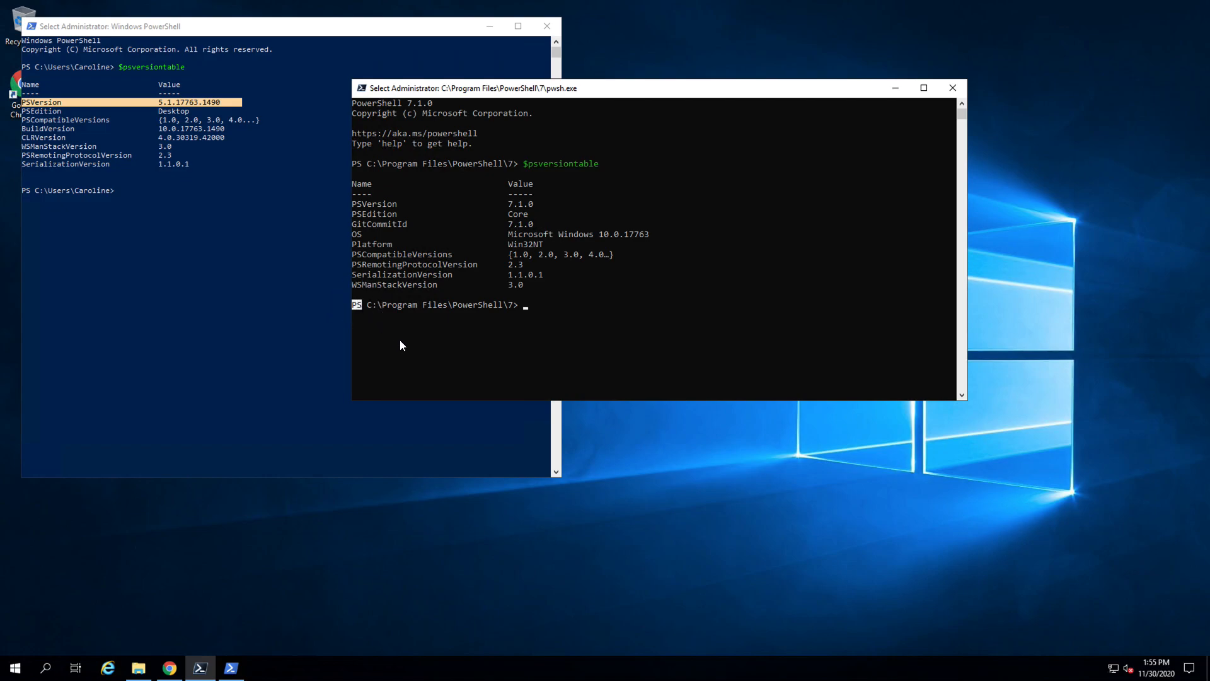
mouse_move(39, 76)
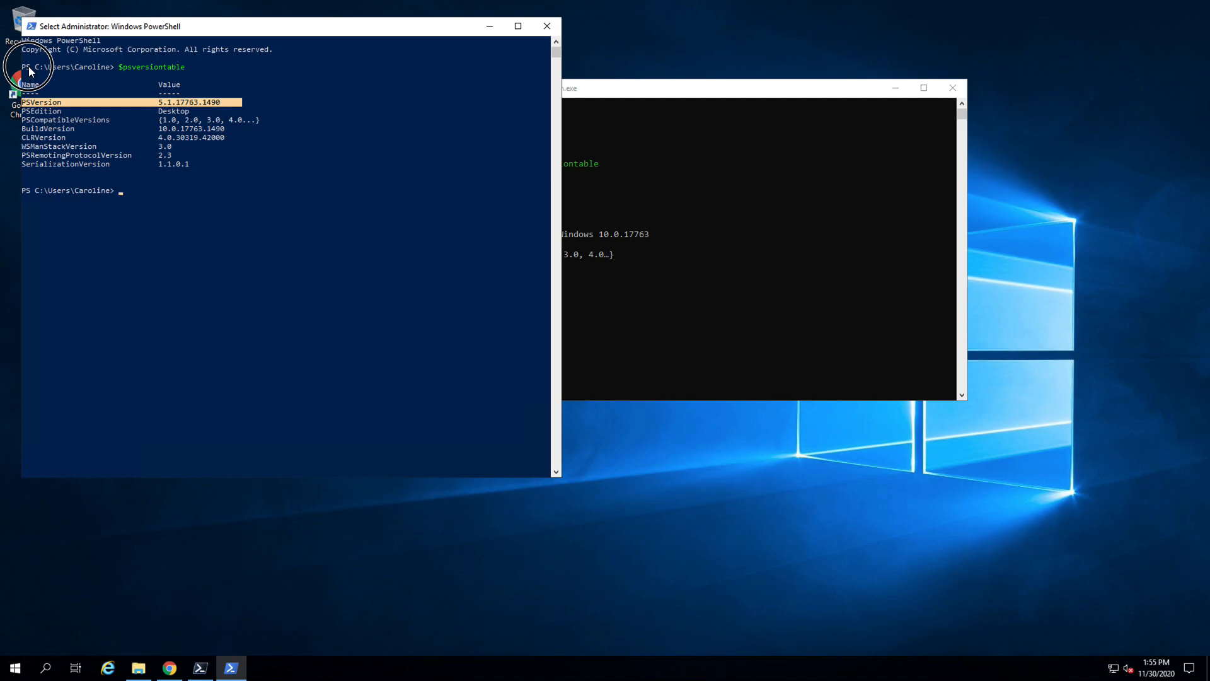
mouse_move(731, 91)
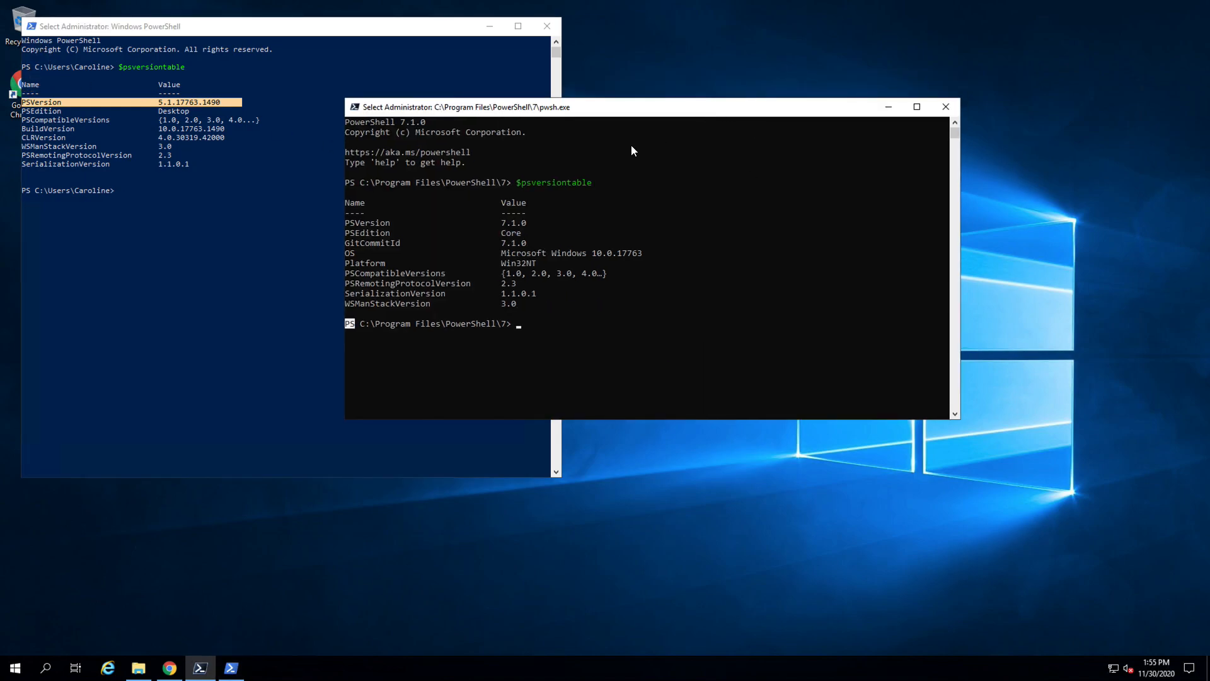
Open PowerShell 7 consoles in the Desktop folder via Explorer's PowerShell 7 > Open here, then close the windows
left_click(138, 668)
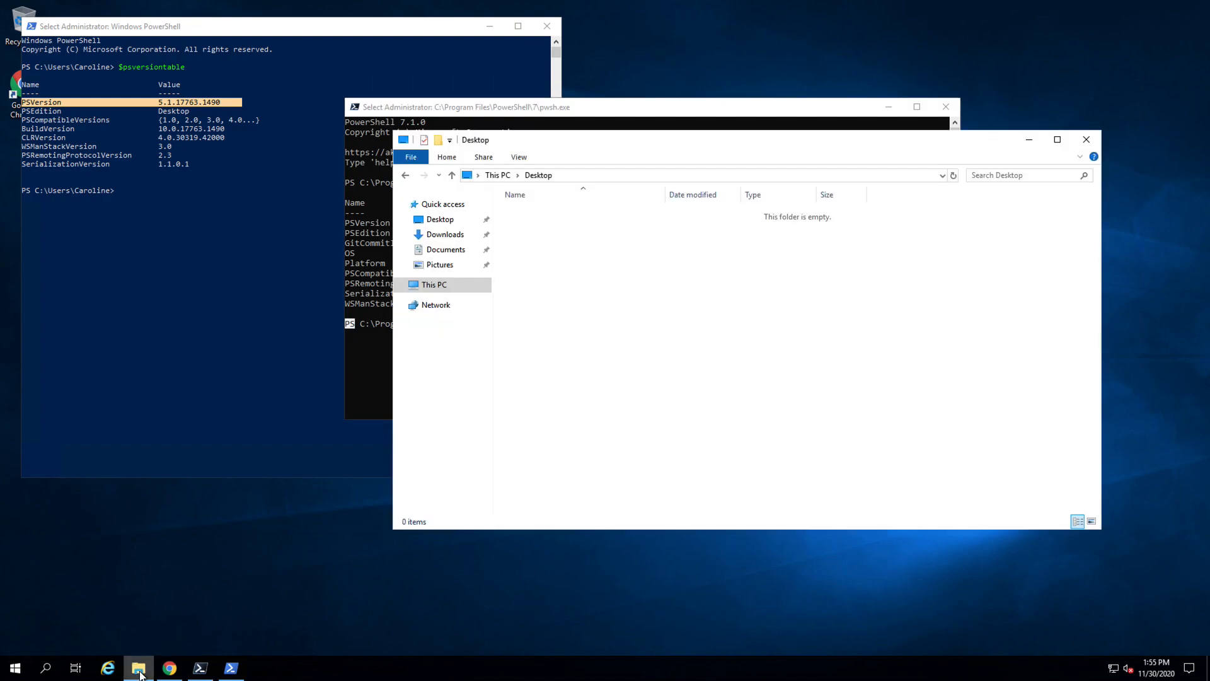
right_click(652, 272)
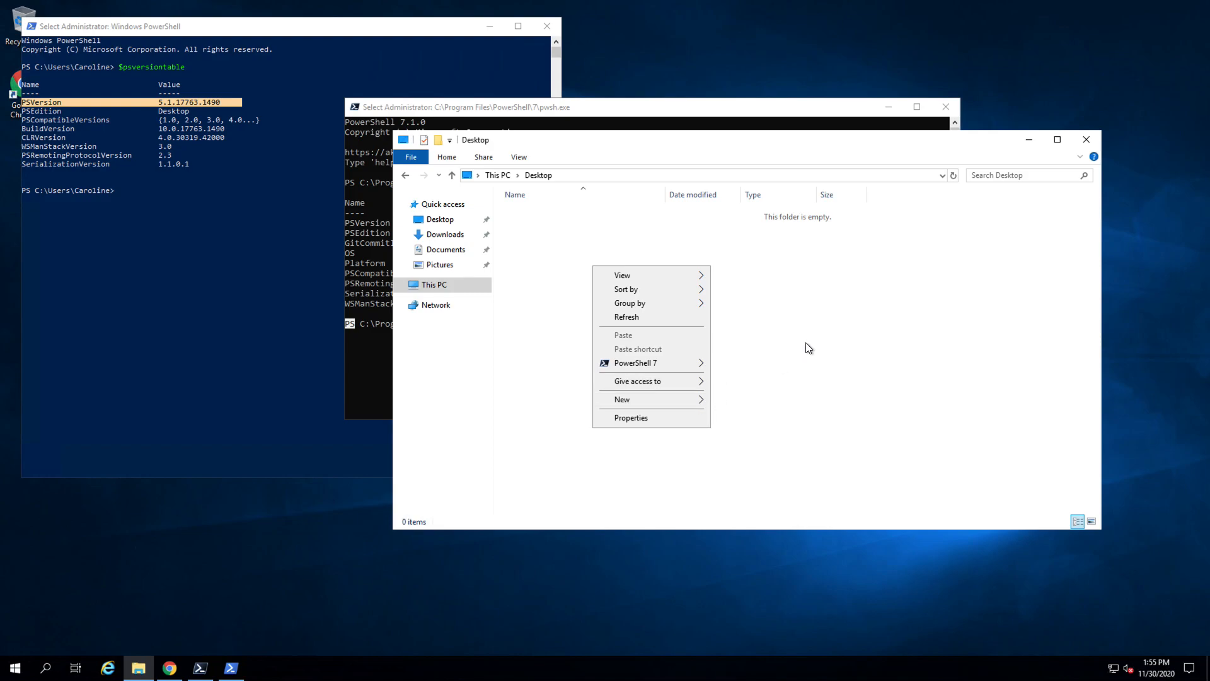
mouse_move(687, 363)
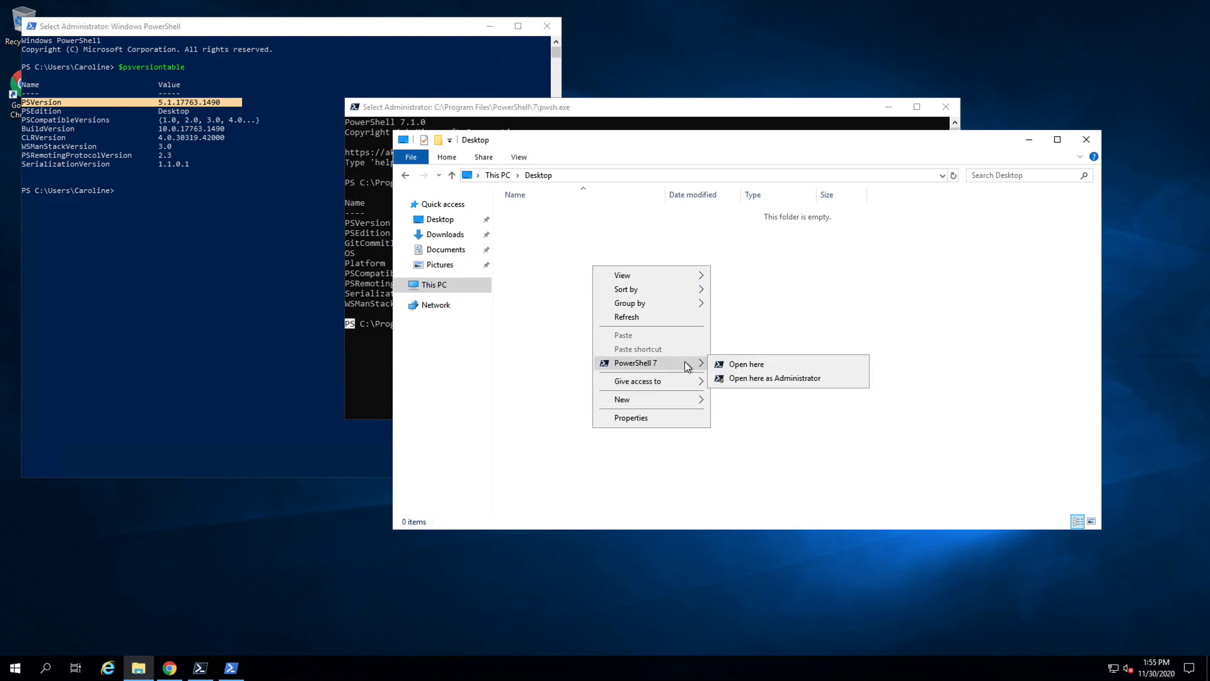
left_click(746, 363)
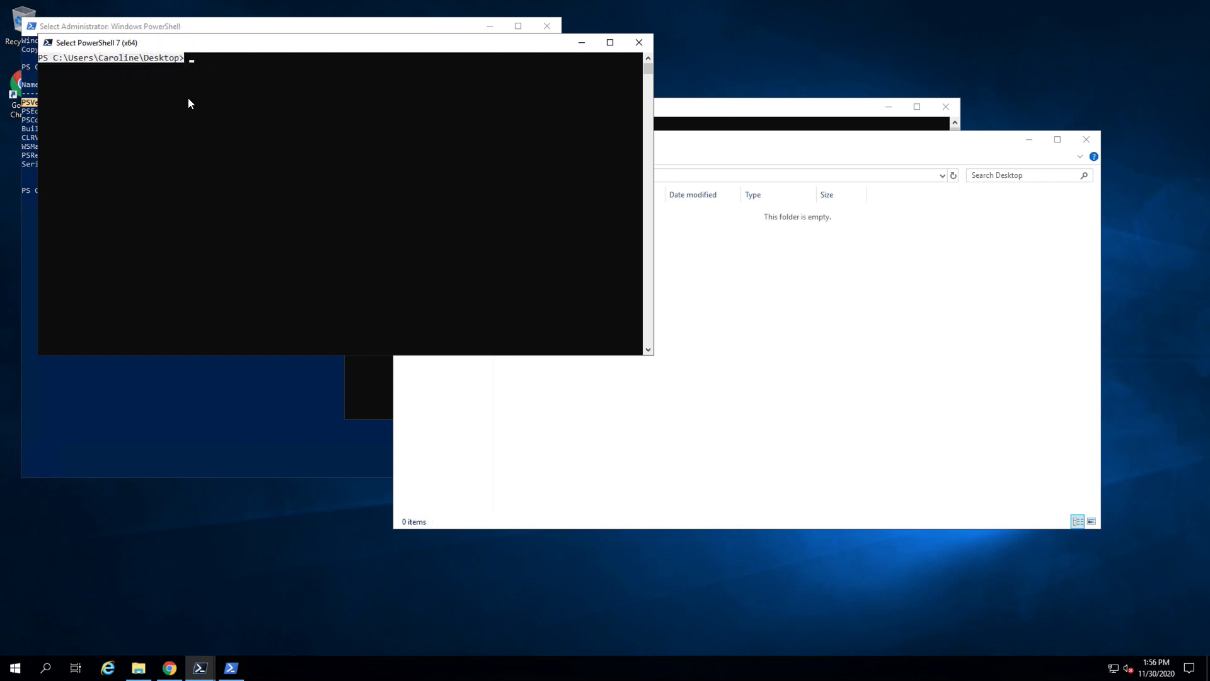
mouse_move(199, 114)
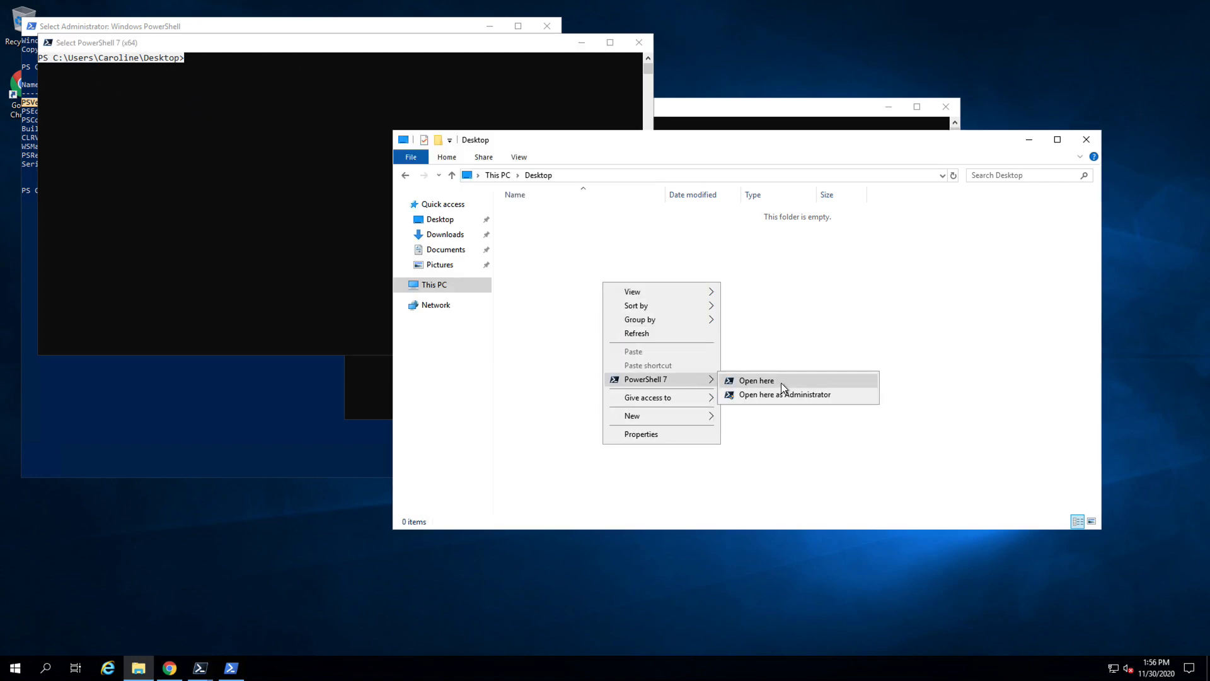
left_click(783, 394)
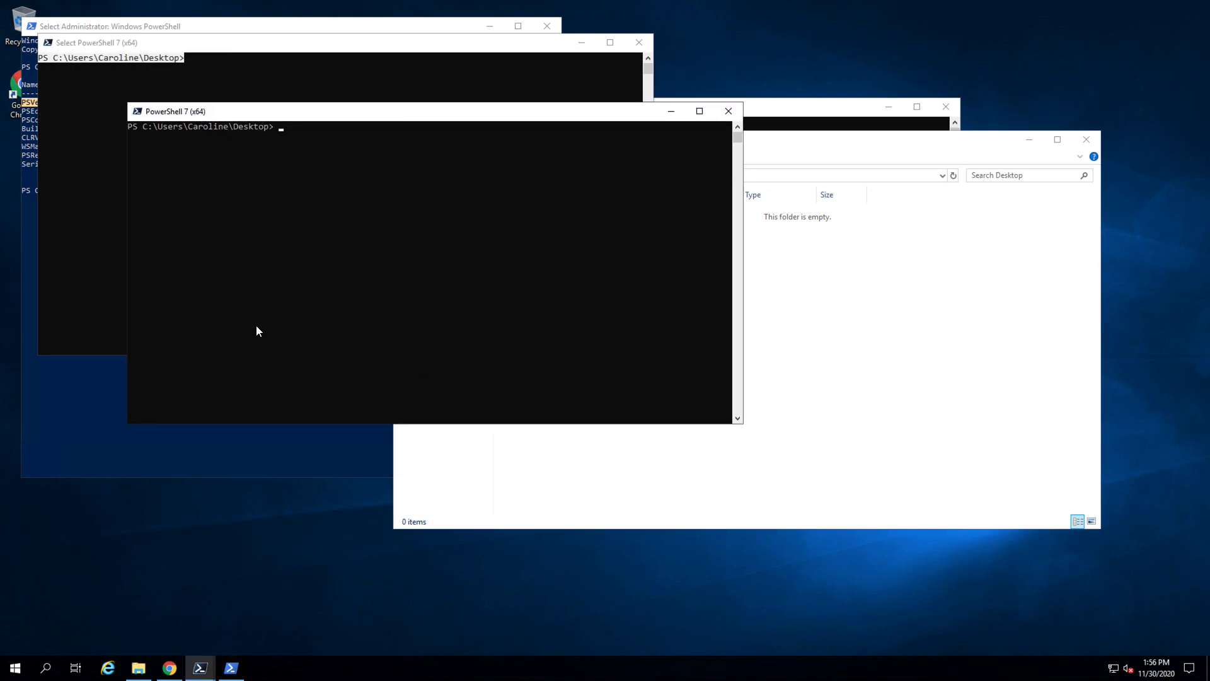
mouse_move(716, 113)
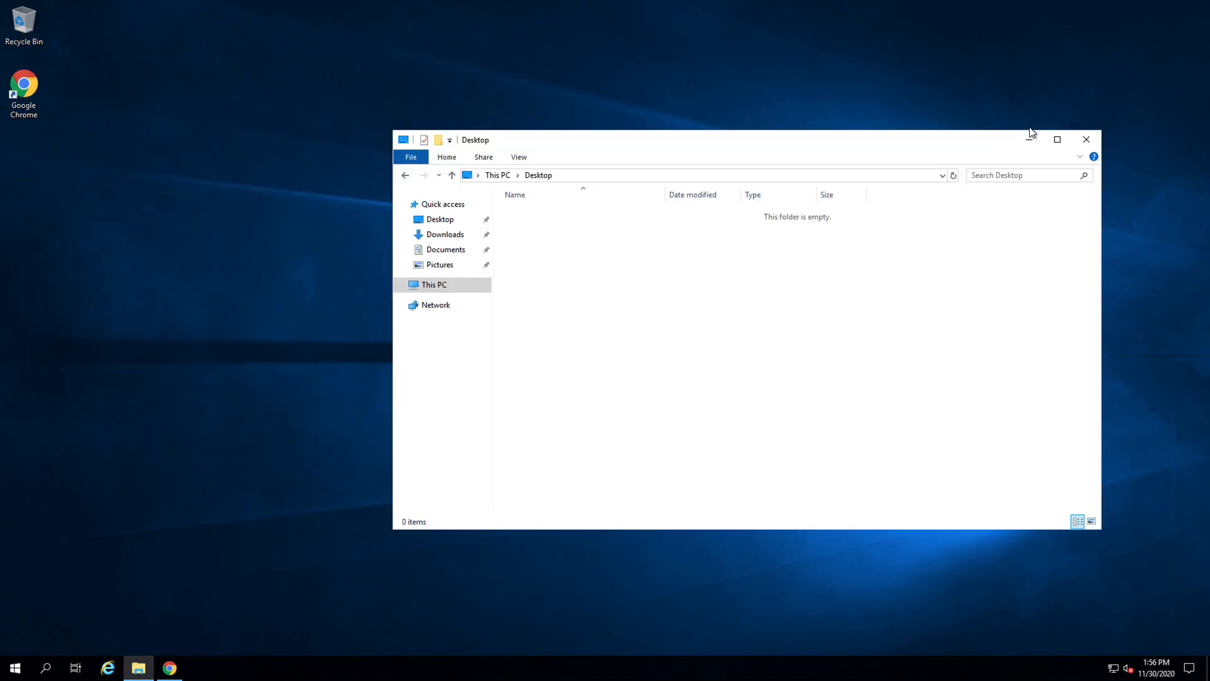
left_click(1087, 139)
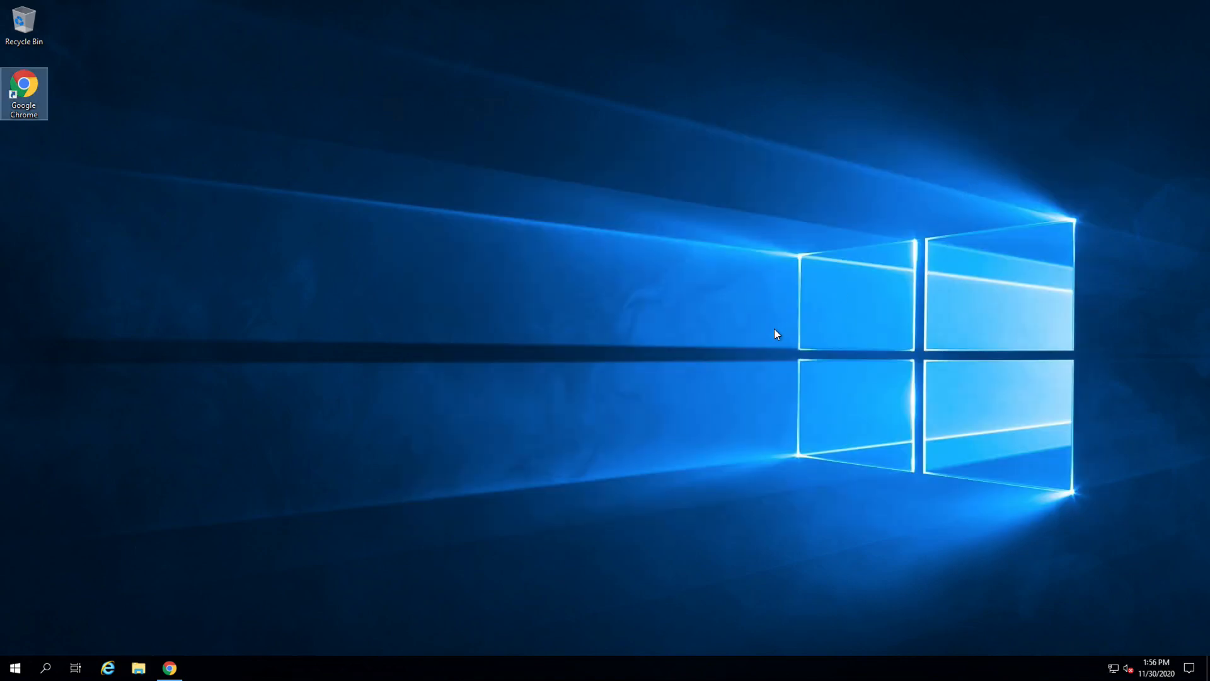